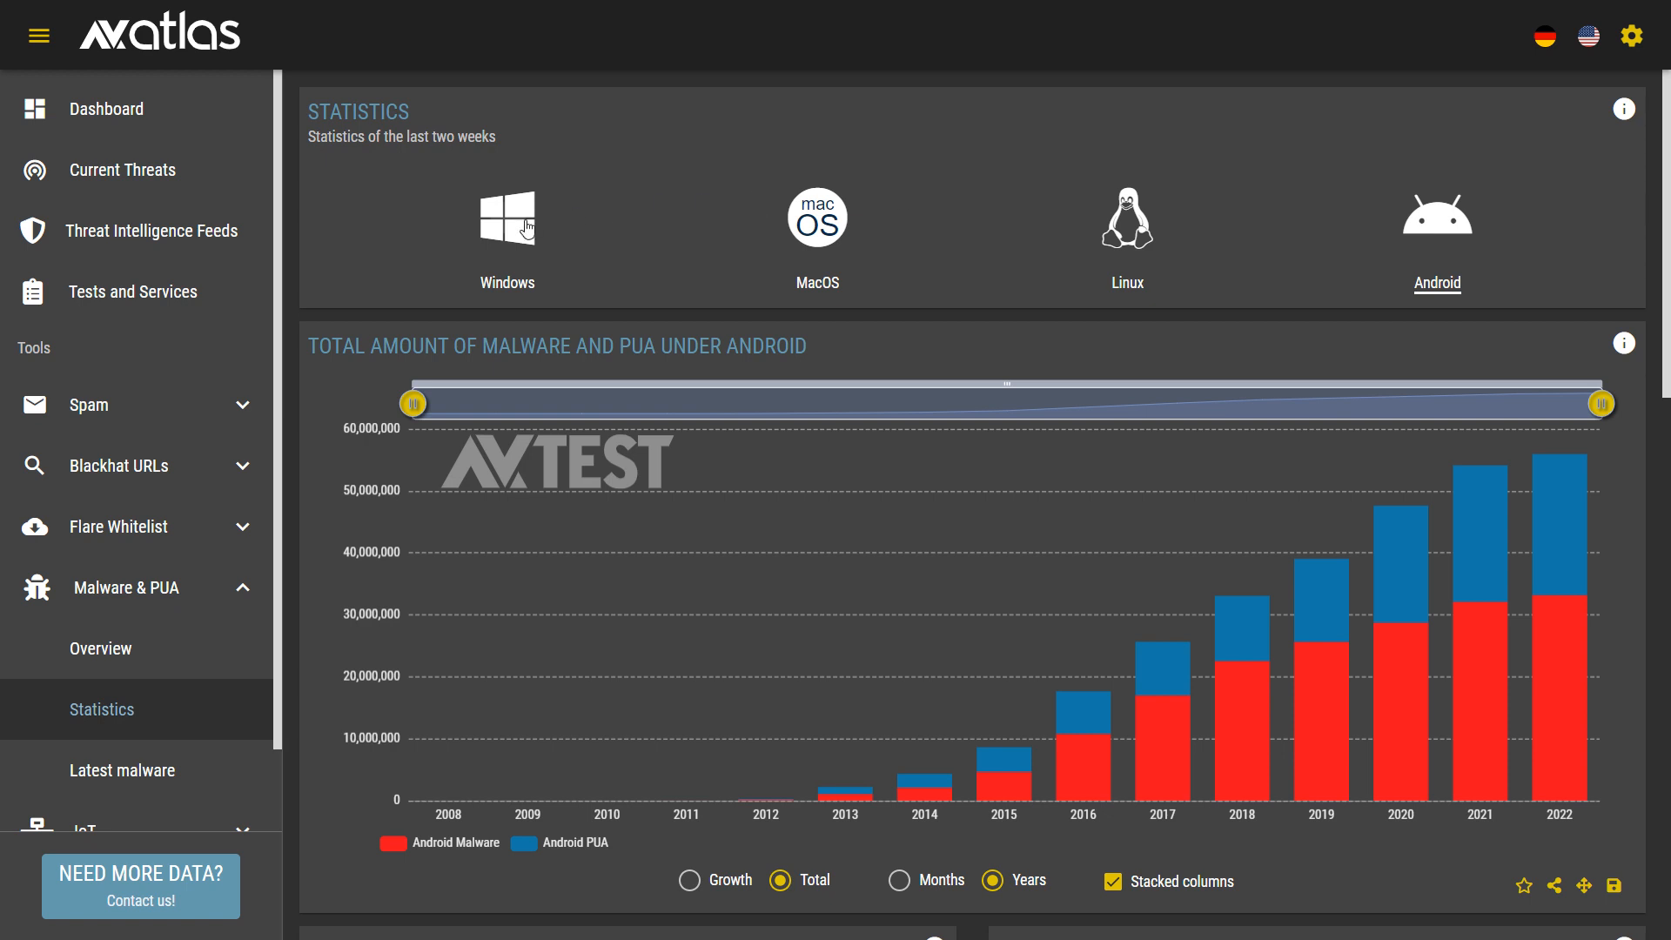
Step: Switch the yearly total malware and PUA chart from Android to Windows
{"action": "left_click", "coordinate": [507, 218]}
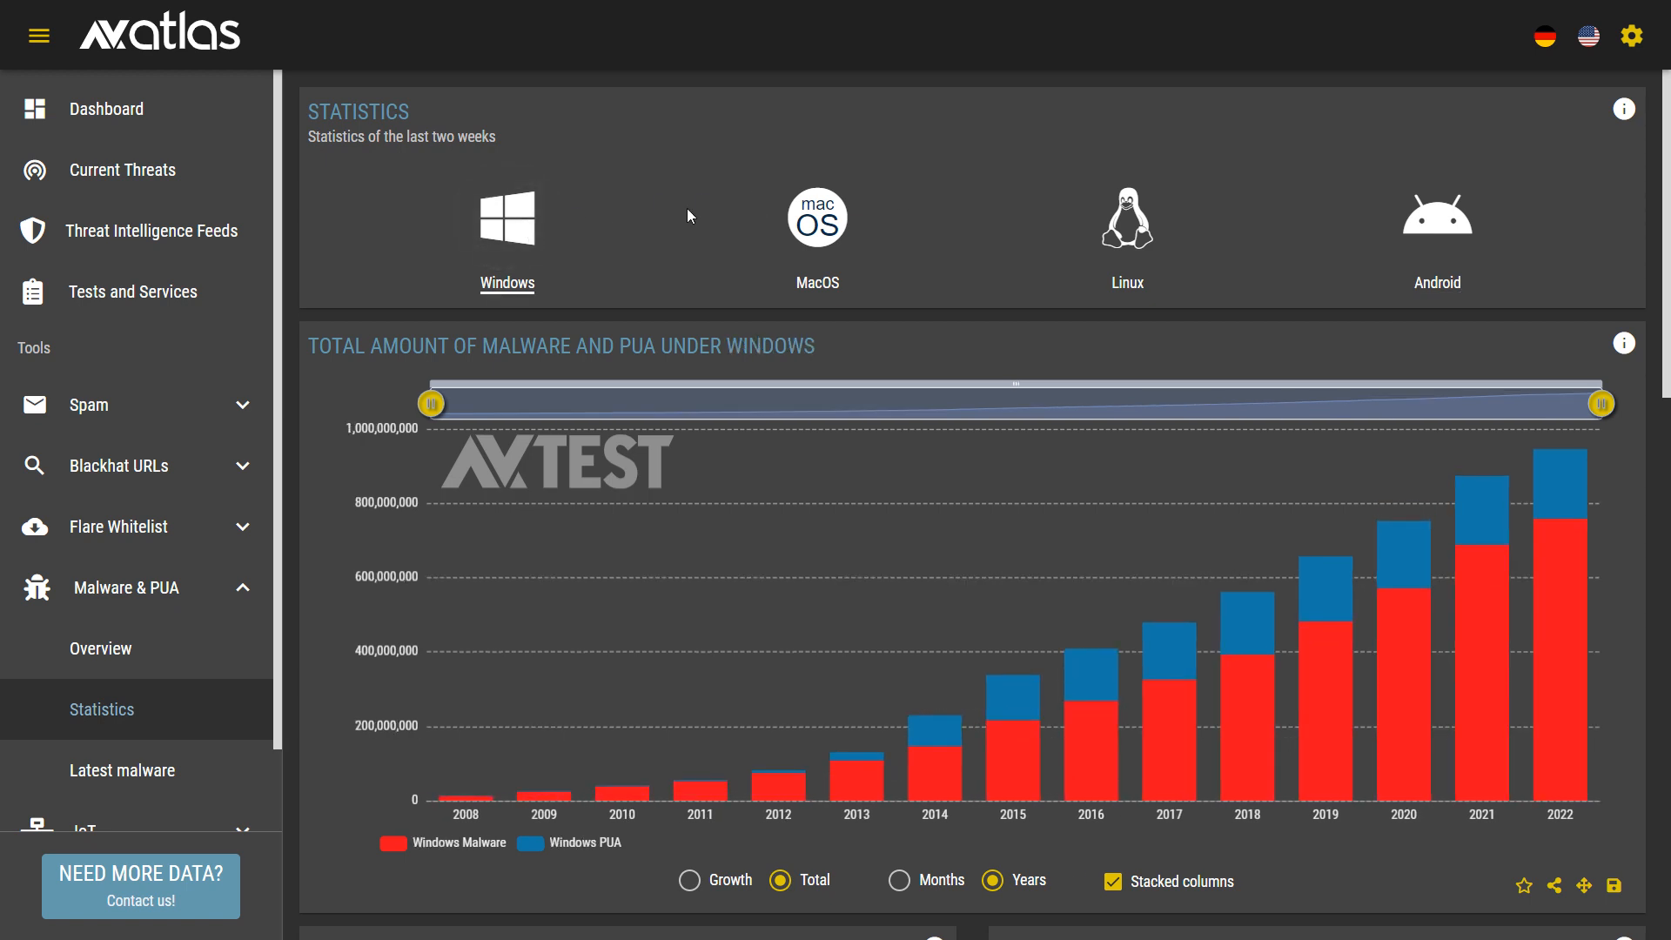
{"action": "mouse_move", "coordinate": [522, 235]}
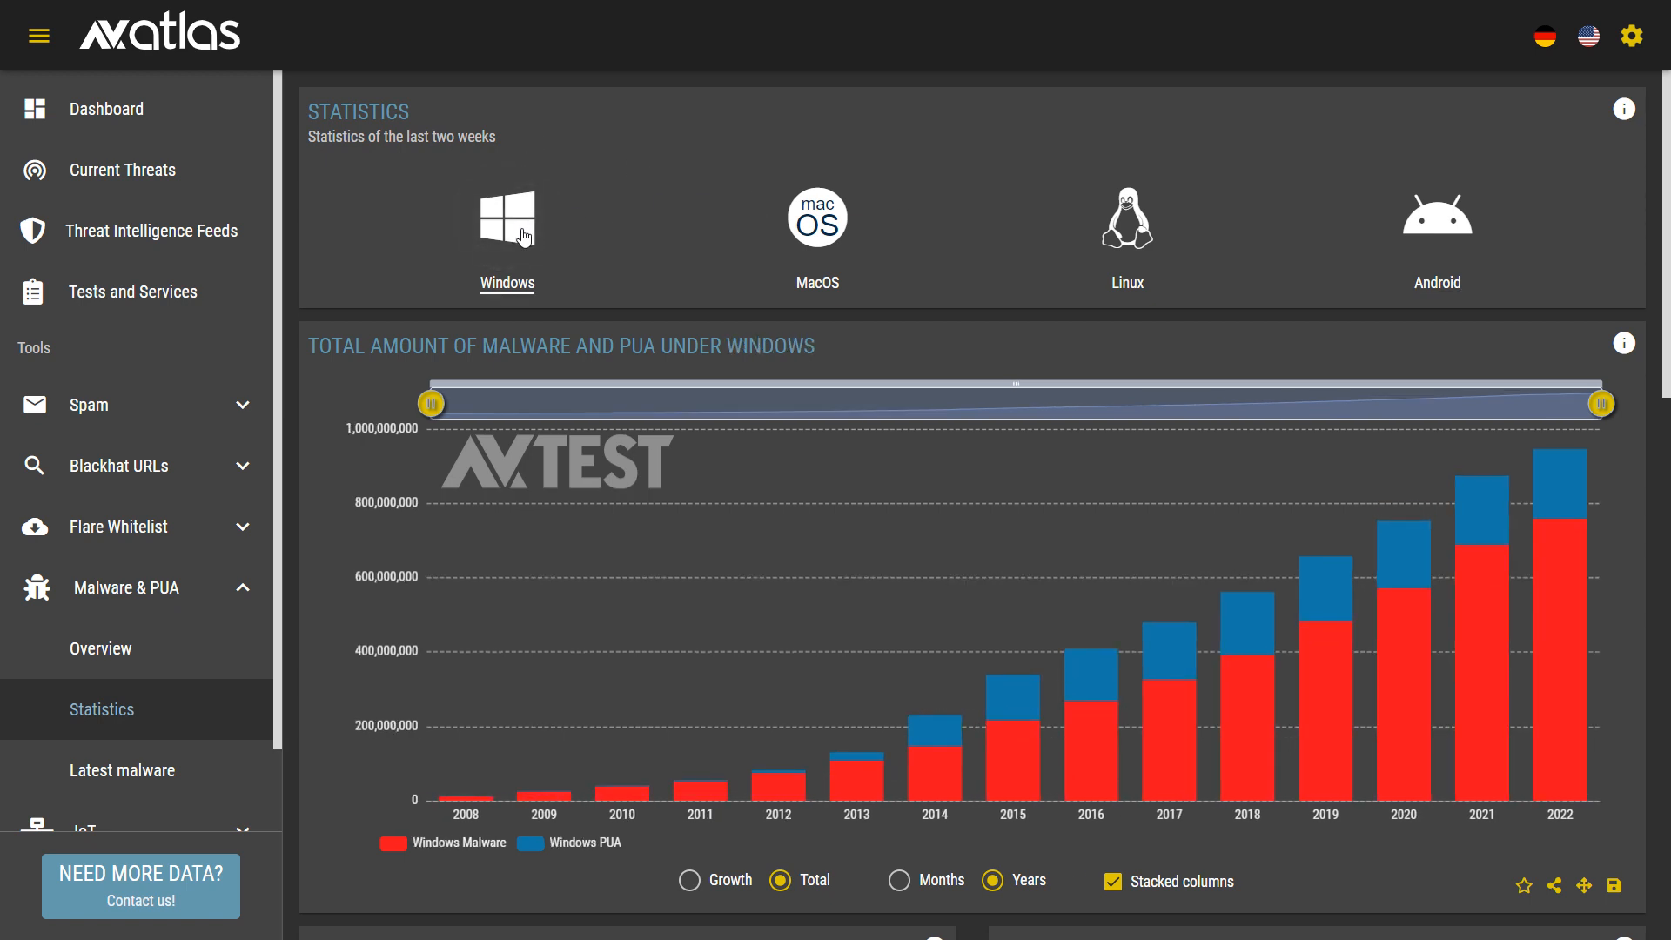
{"action": "mouse_move", "coordinate": [1447, 217]}
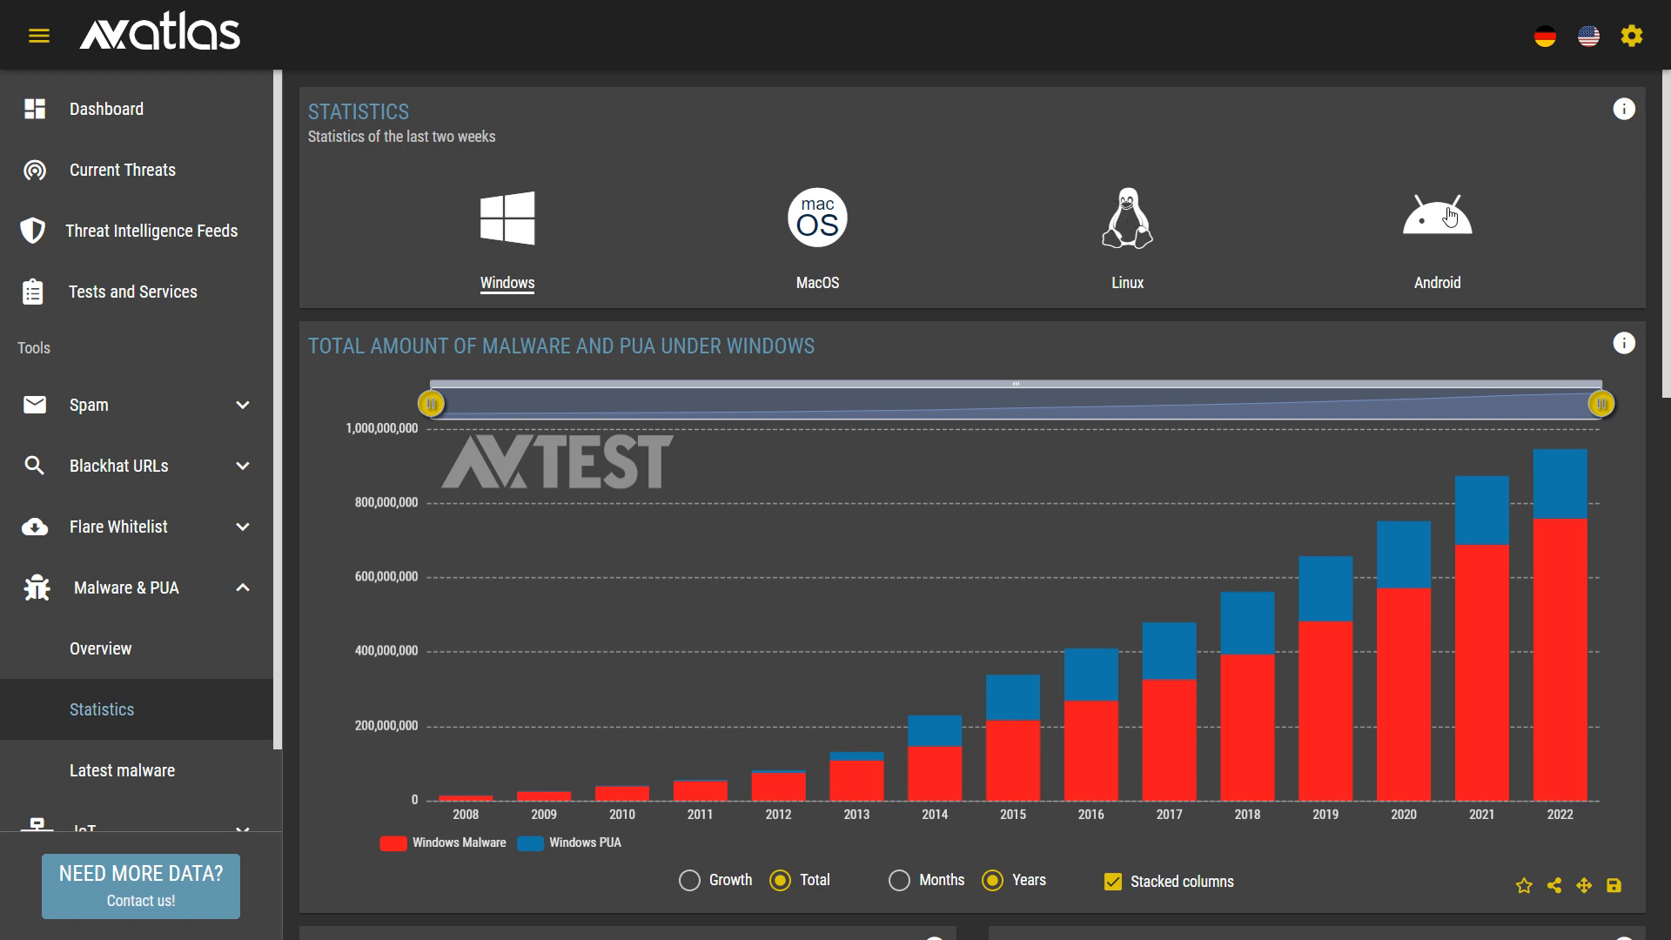
{"action": "mouse_move", "coordinate": [1315, 184]}
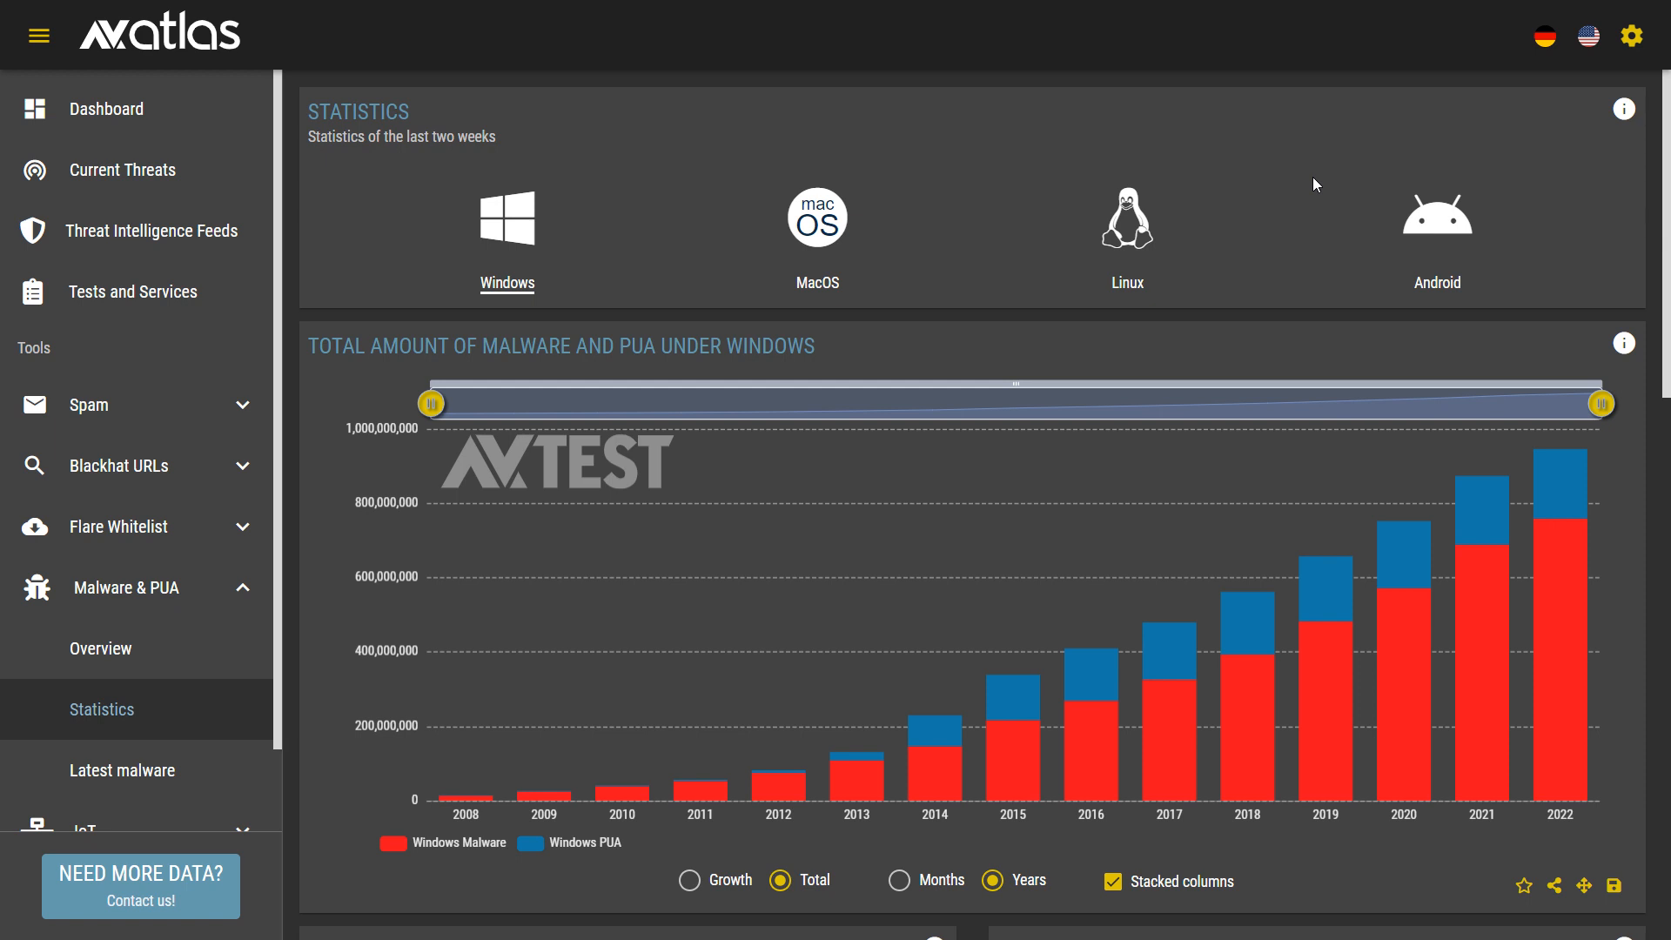
{"action": "mouse_move", "coordinate": [864, 356]}
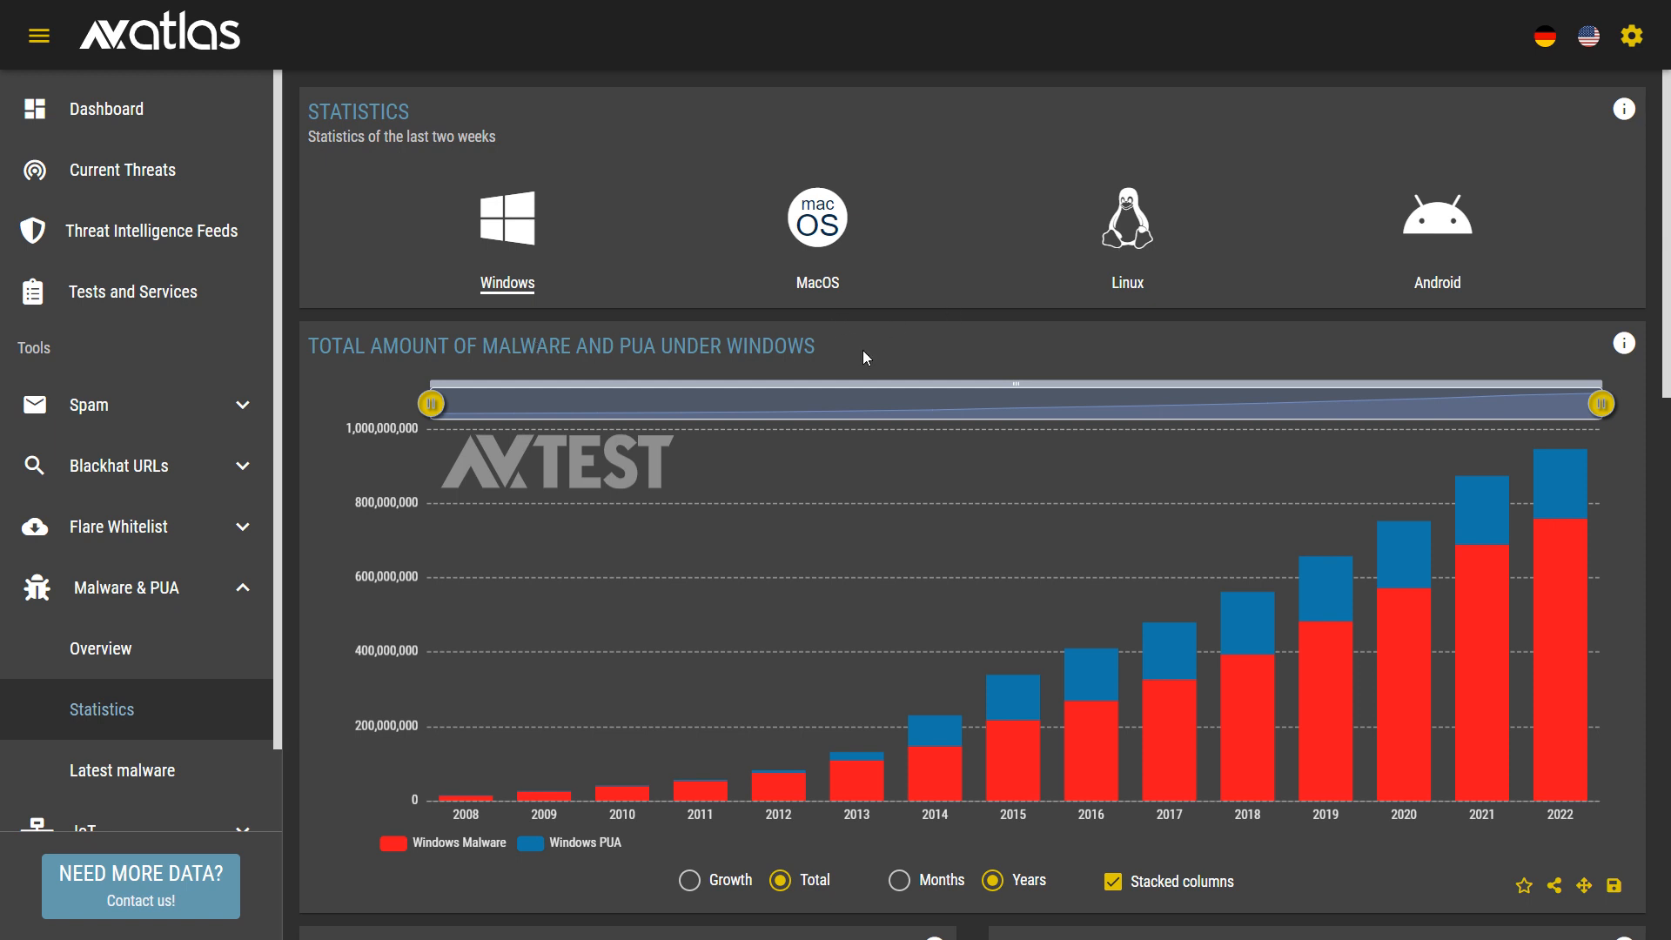
{"action": "mouse_move", "coordinate": [991, 352]}
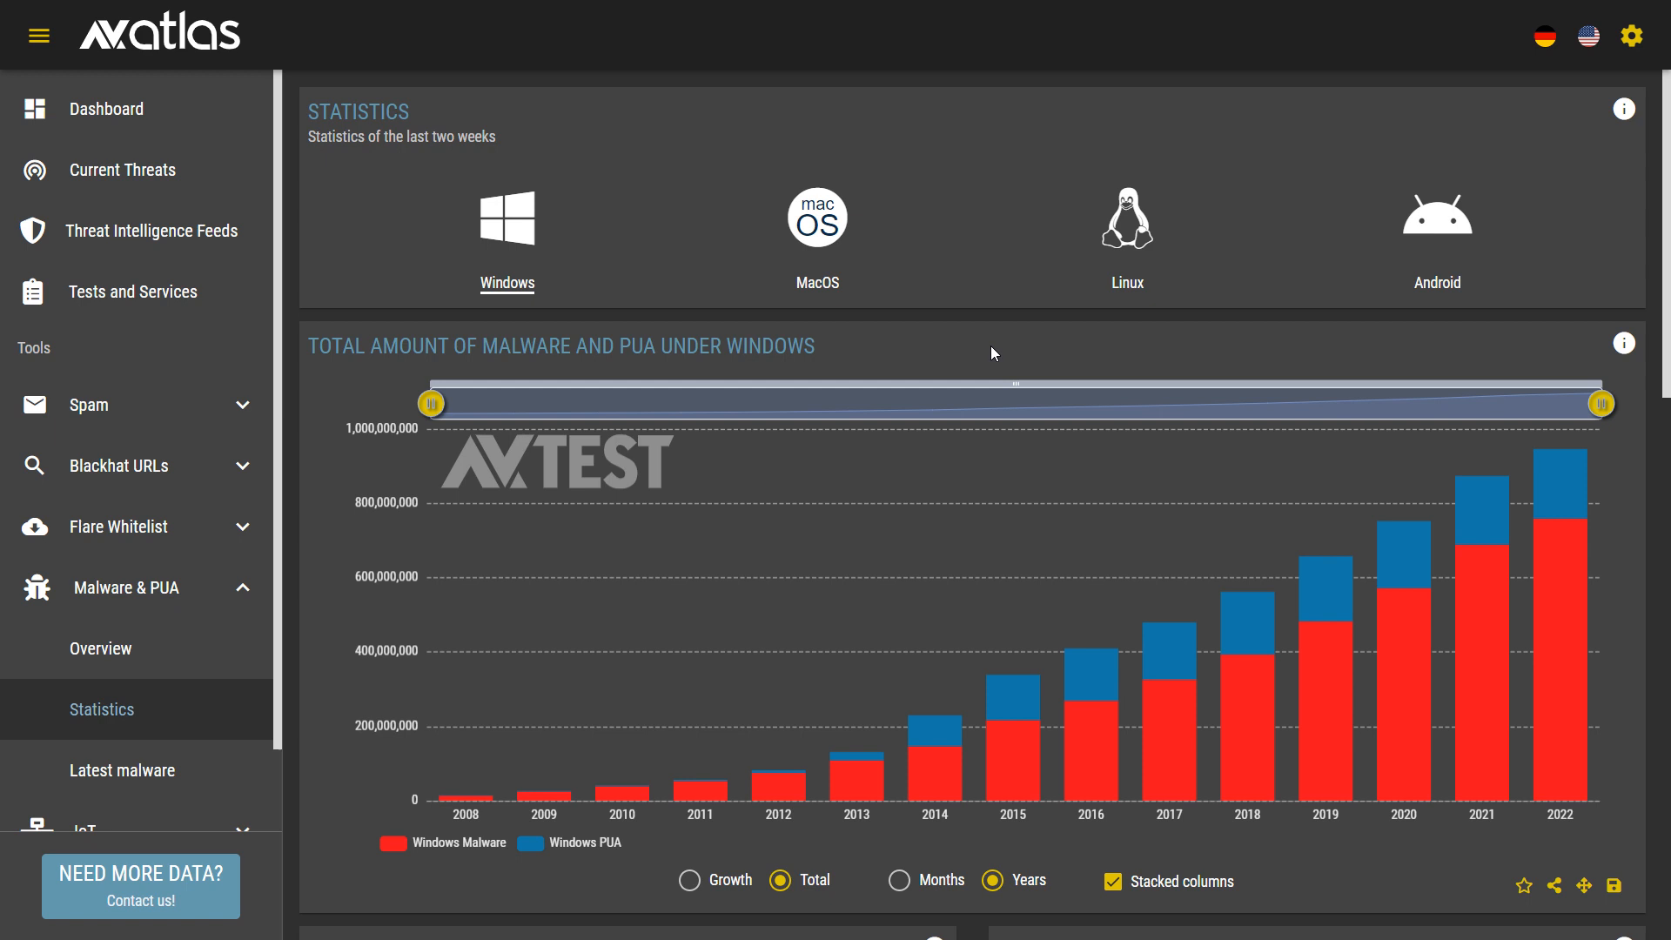
{"action": "mouse_move", "coordinate": [641, 369]}
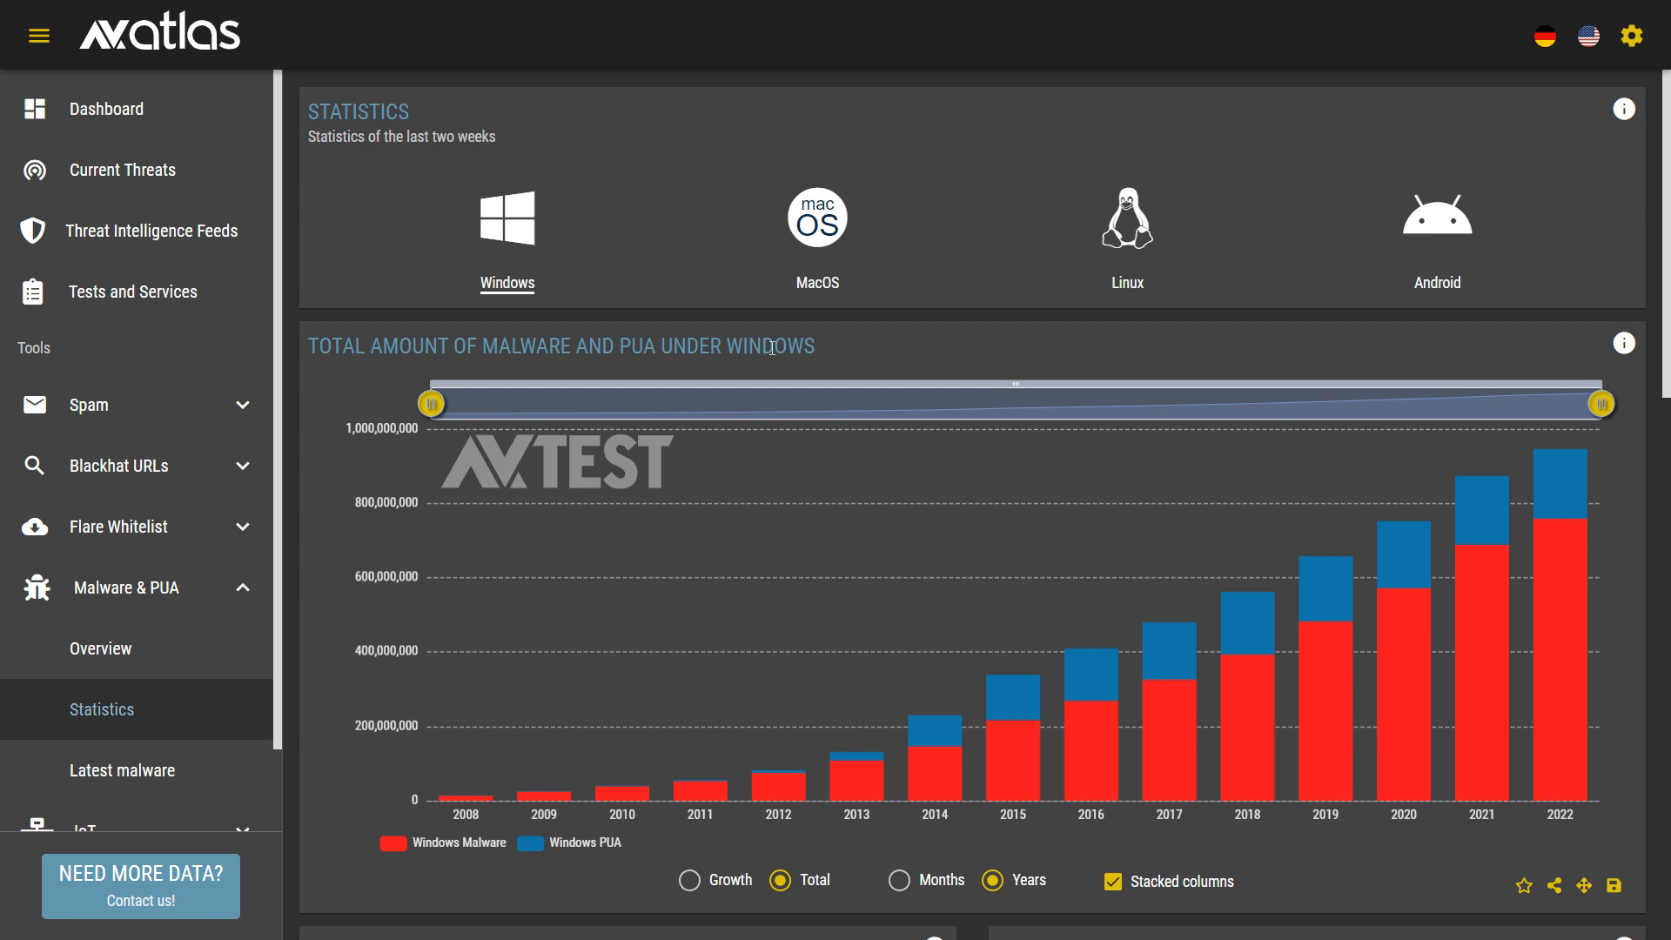
{"action": "mouse_move", "coordinate": [1277, 163]}
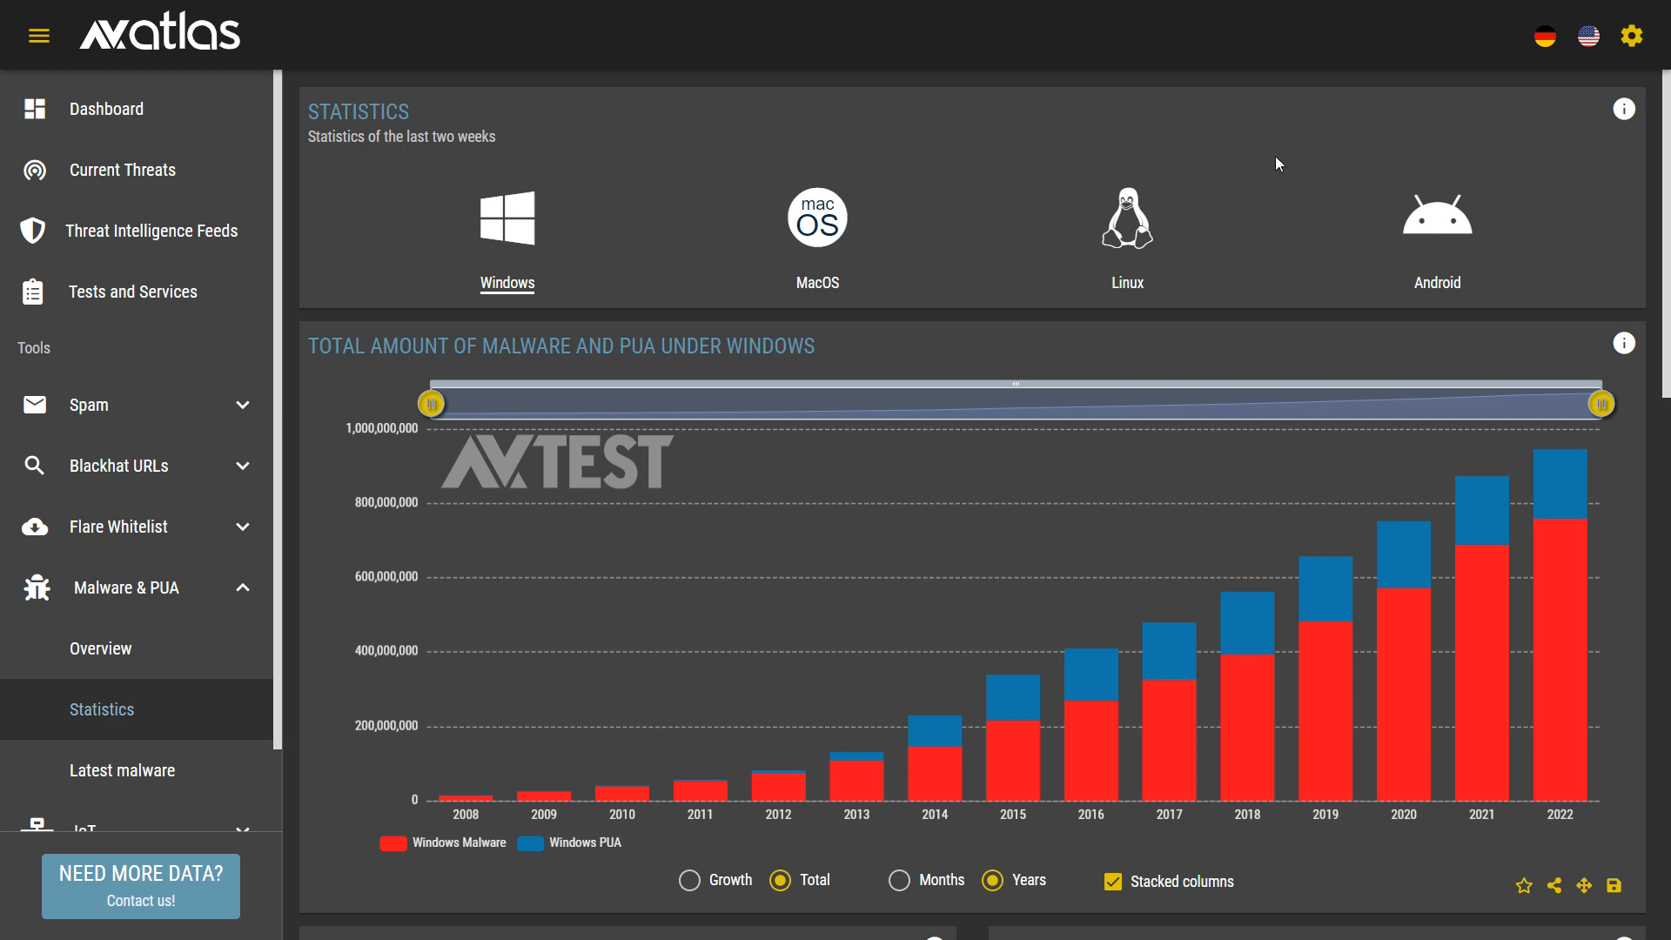
{"action": "mouse_move", "coordinate": [1436, 217]}
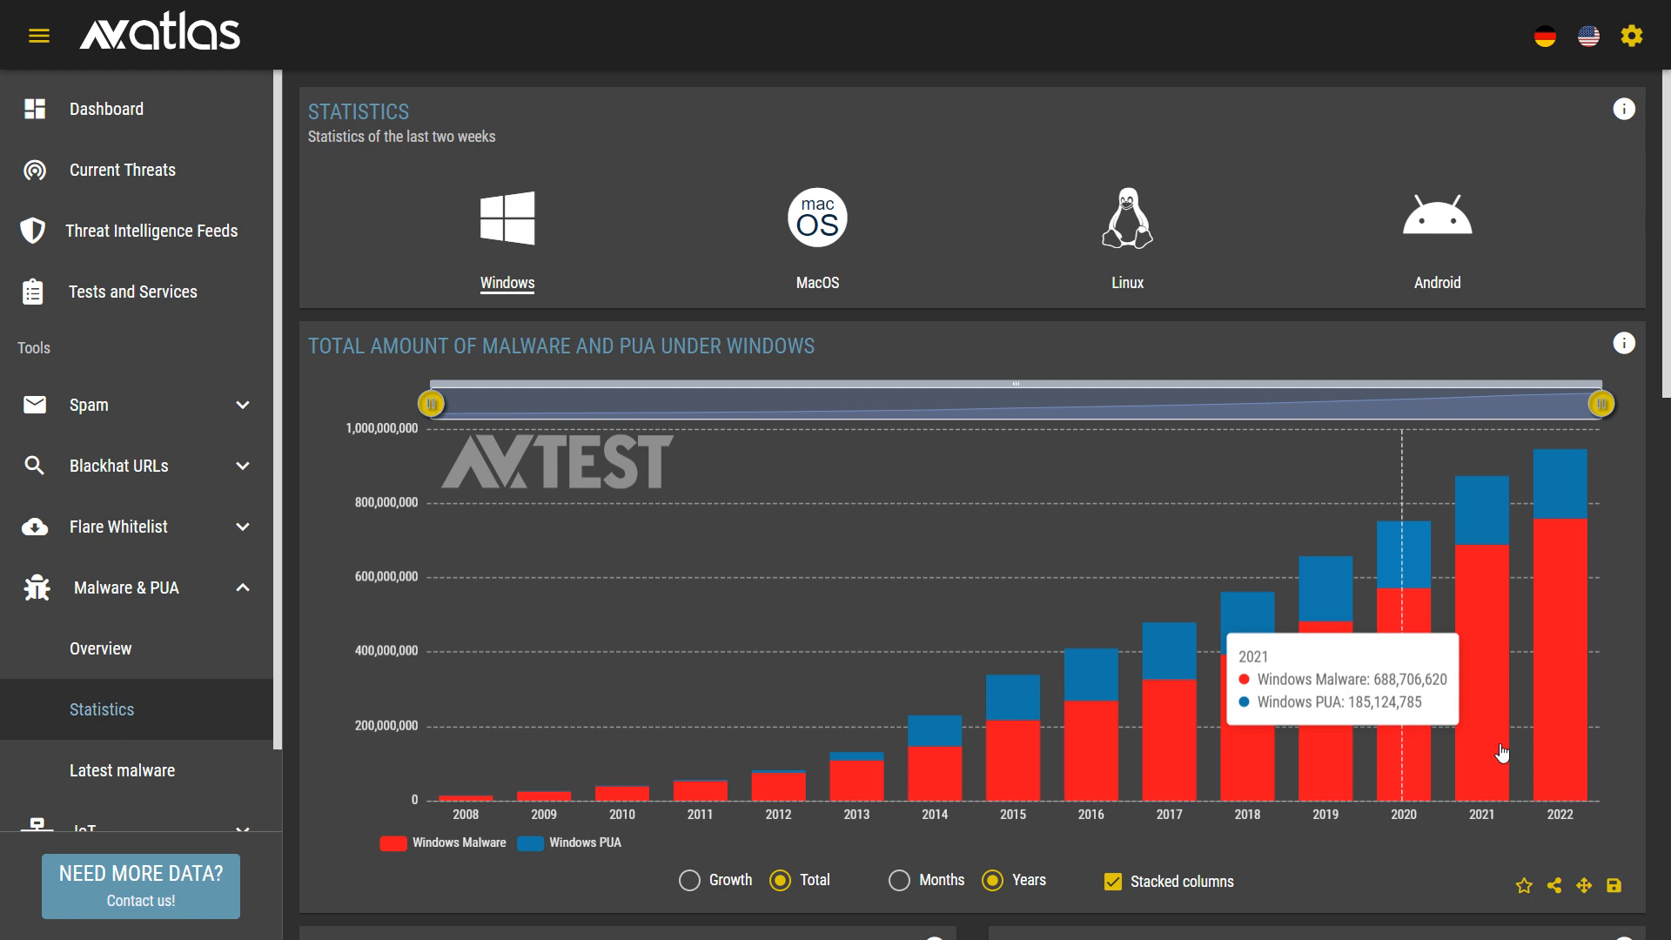
{"action": "mouse_move", "coordinate": [1577, 742]}
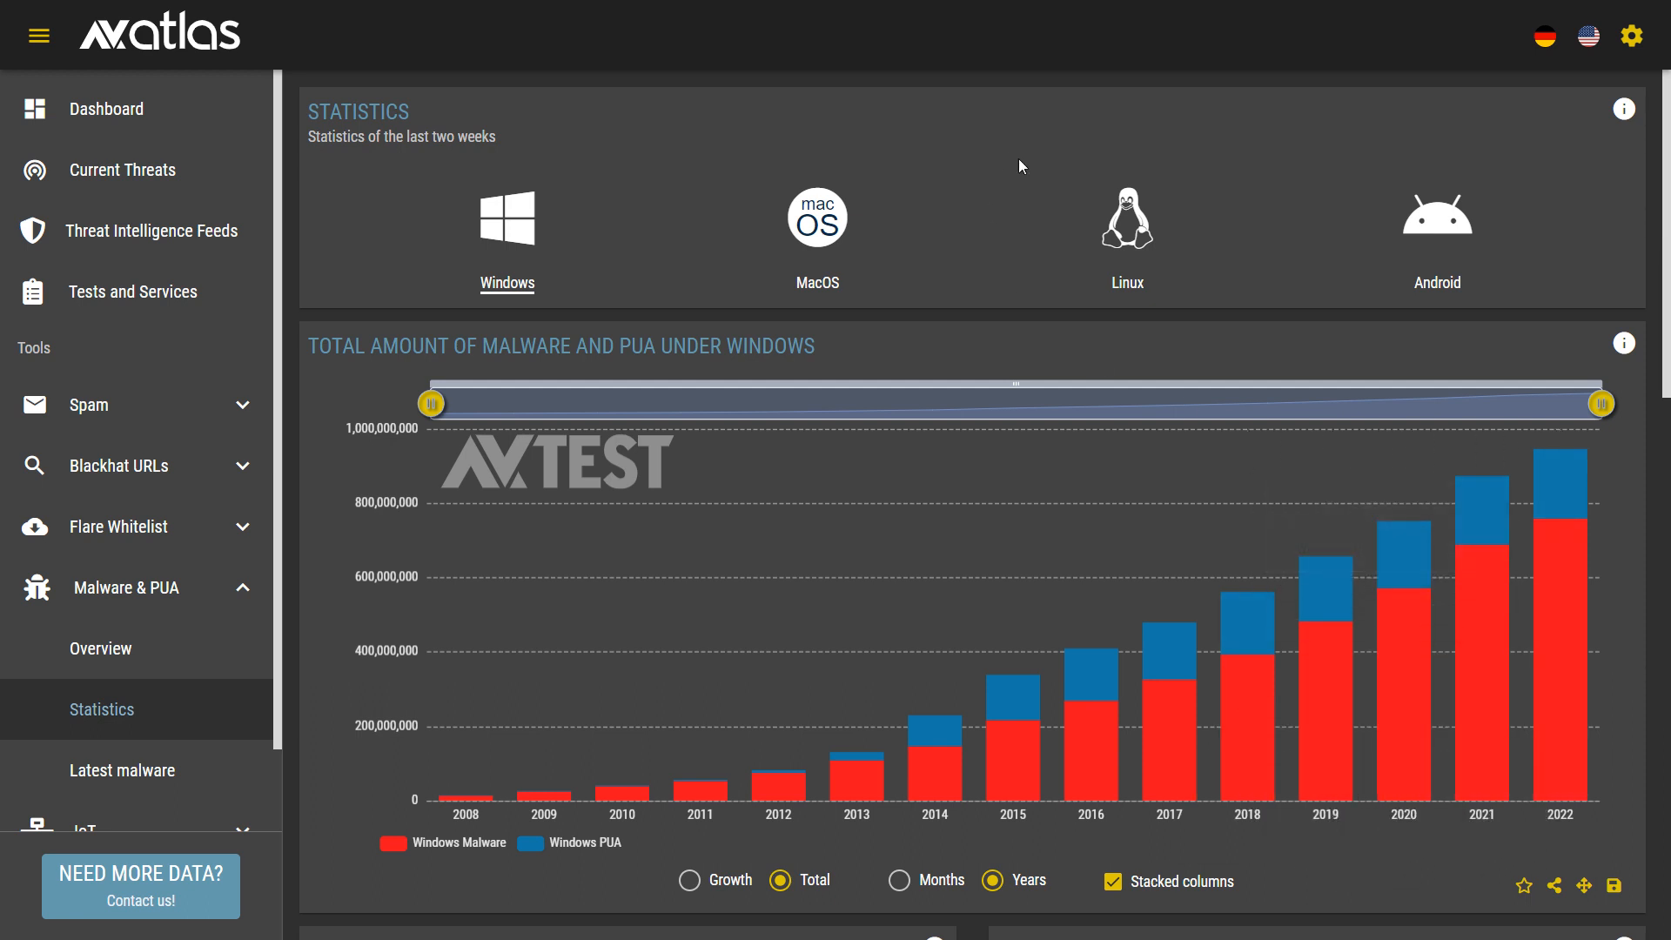
{"action": "mouse_move", "coordinate": [1248, 720]}
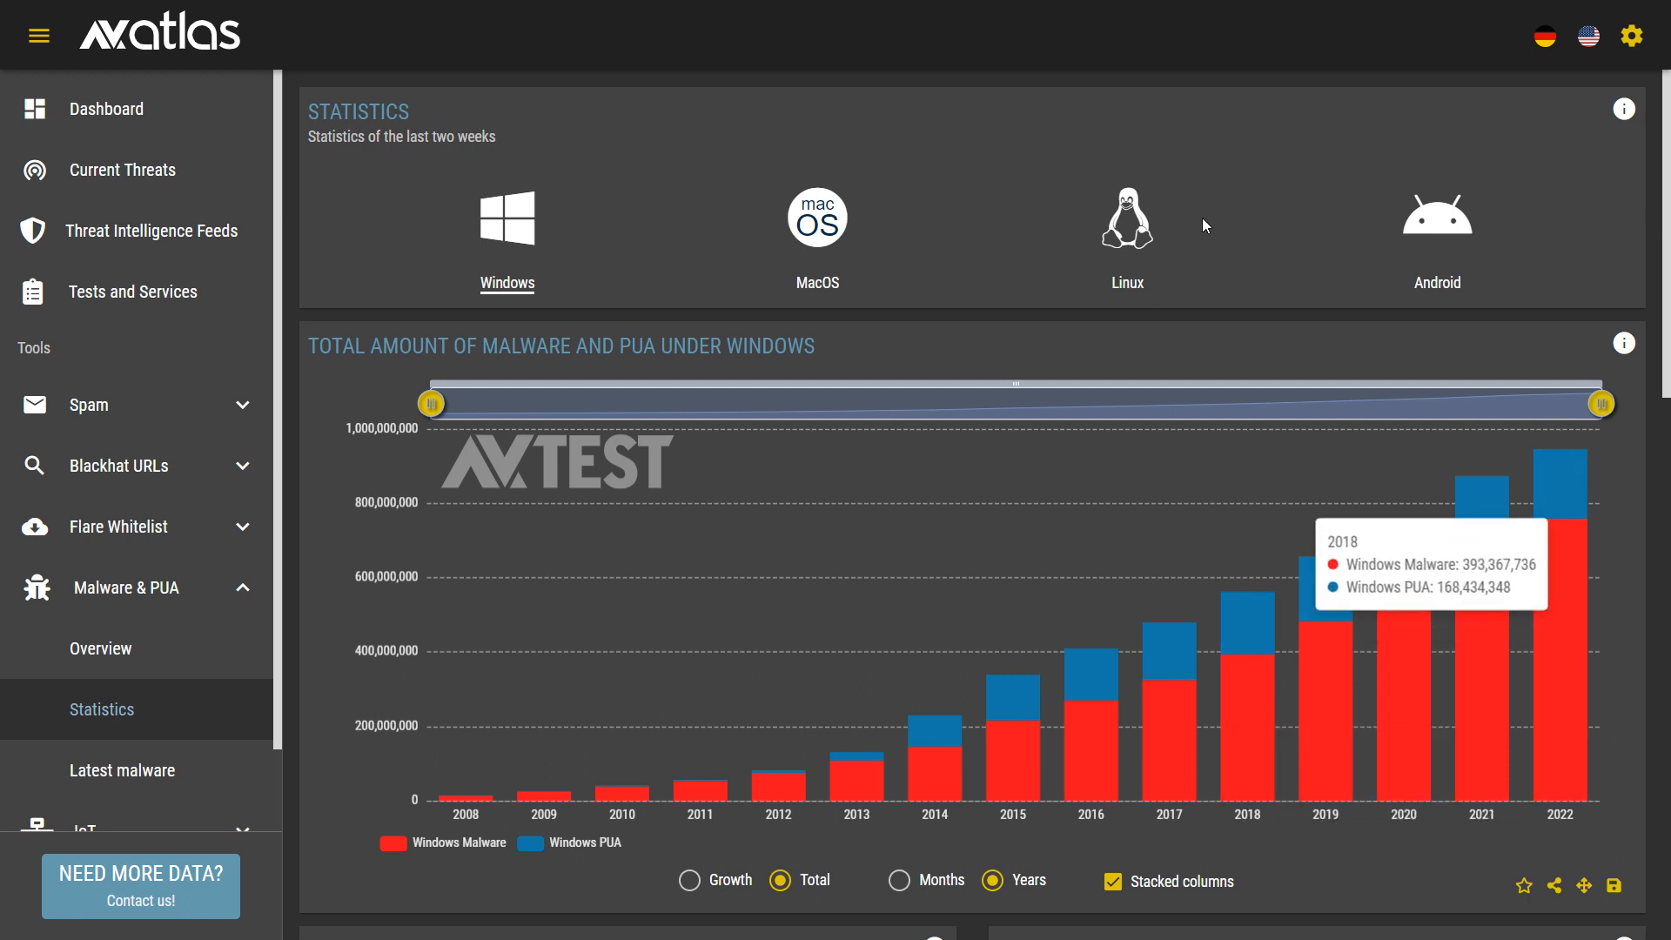
{"action": "mouse_move", "coordinate": [1233, 175]}
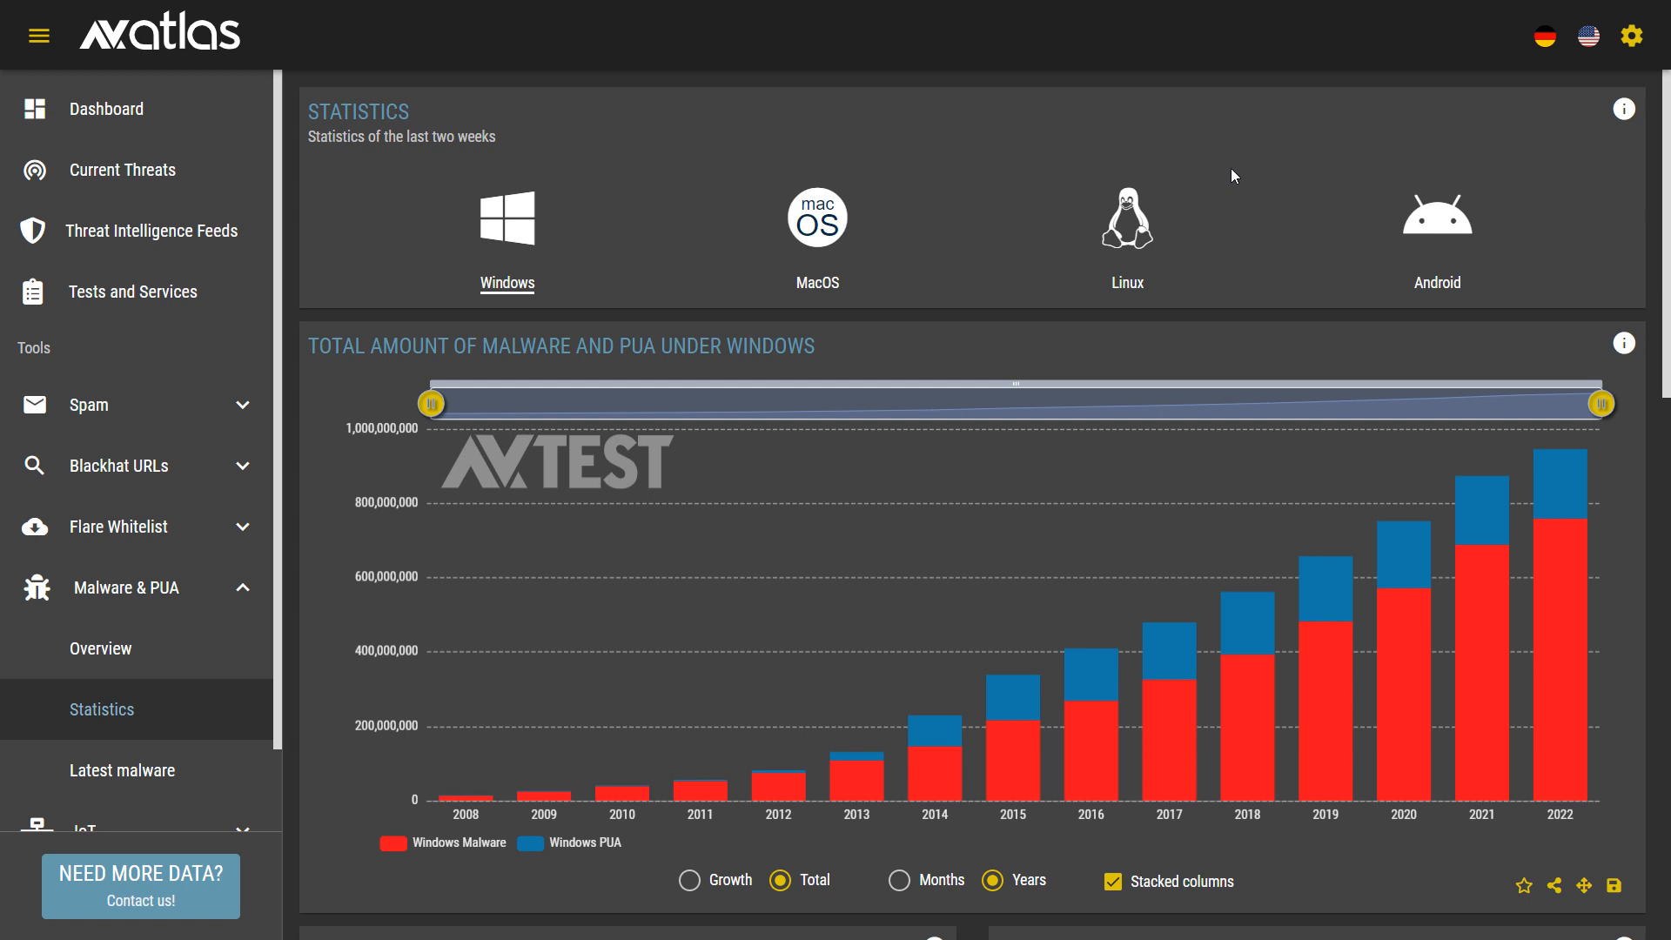
{"action": "mouse_move", "coordinate": [1560, 706]}
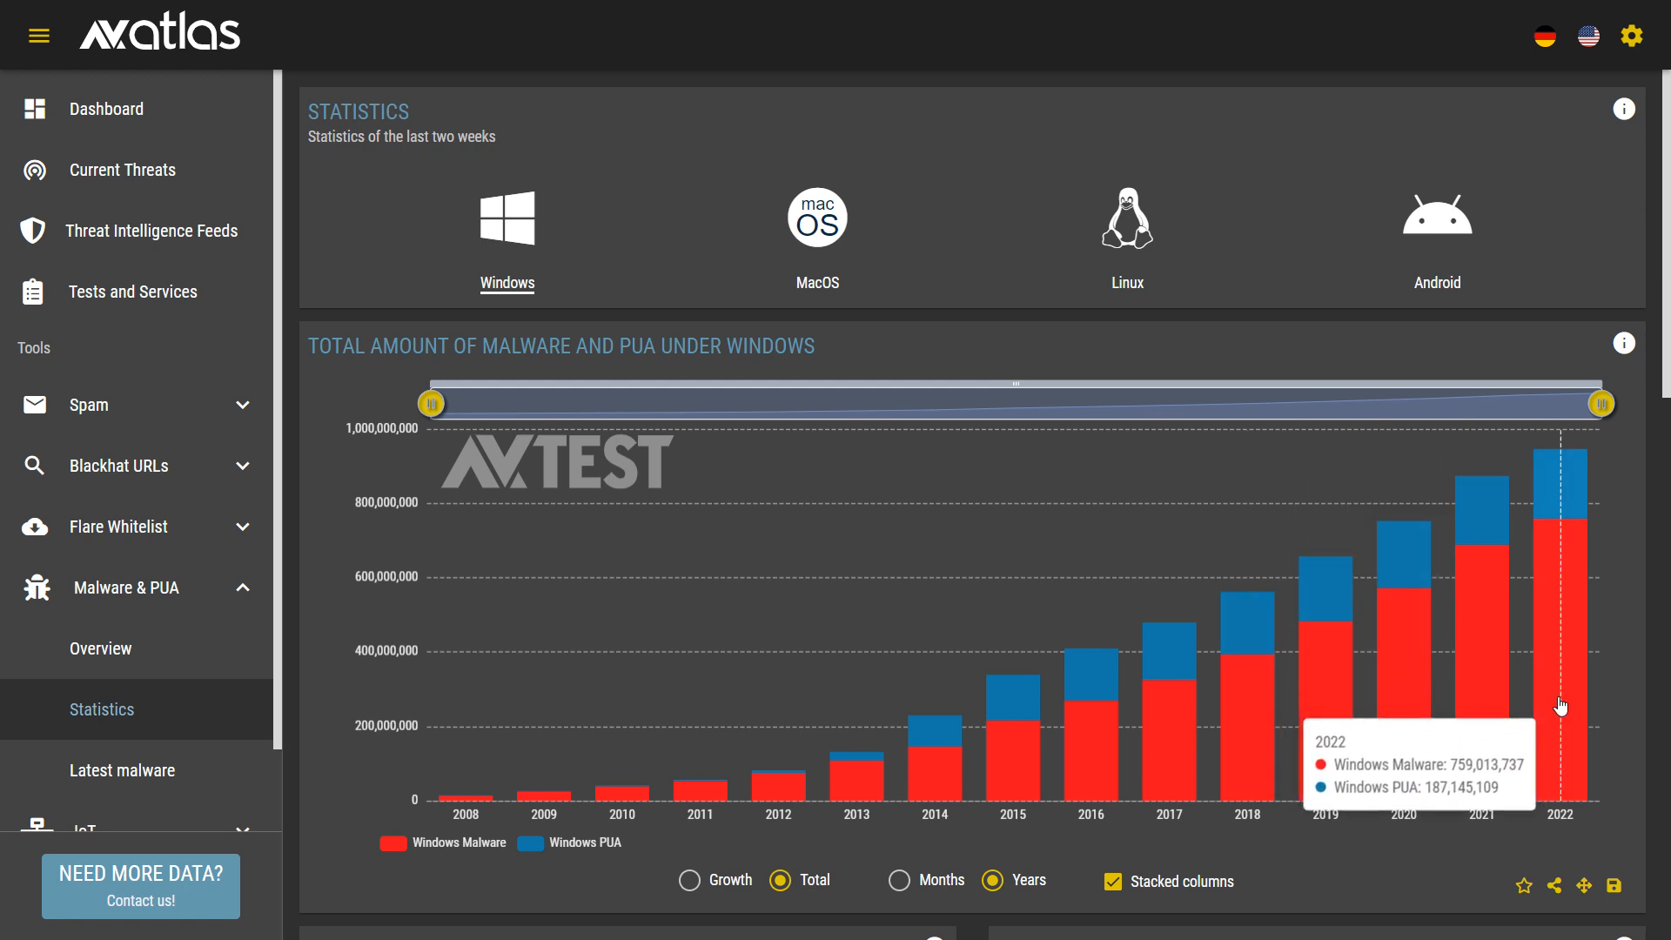
Step: Cycle the totals chart through macOS, then Linux, ending on Android
{"action": "left_click", "coordinate": [816, 219]}
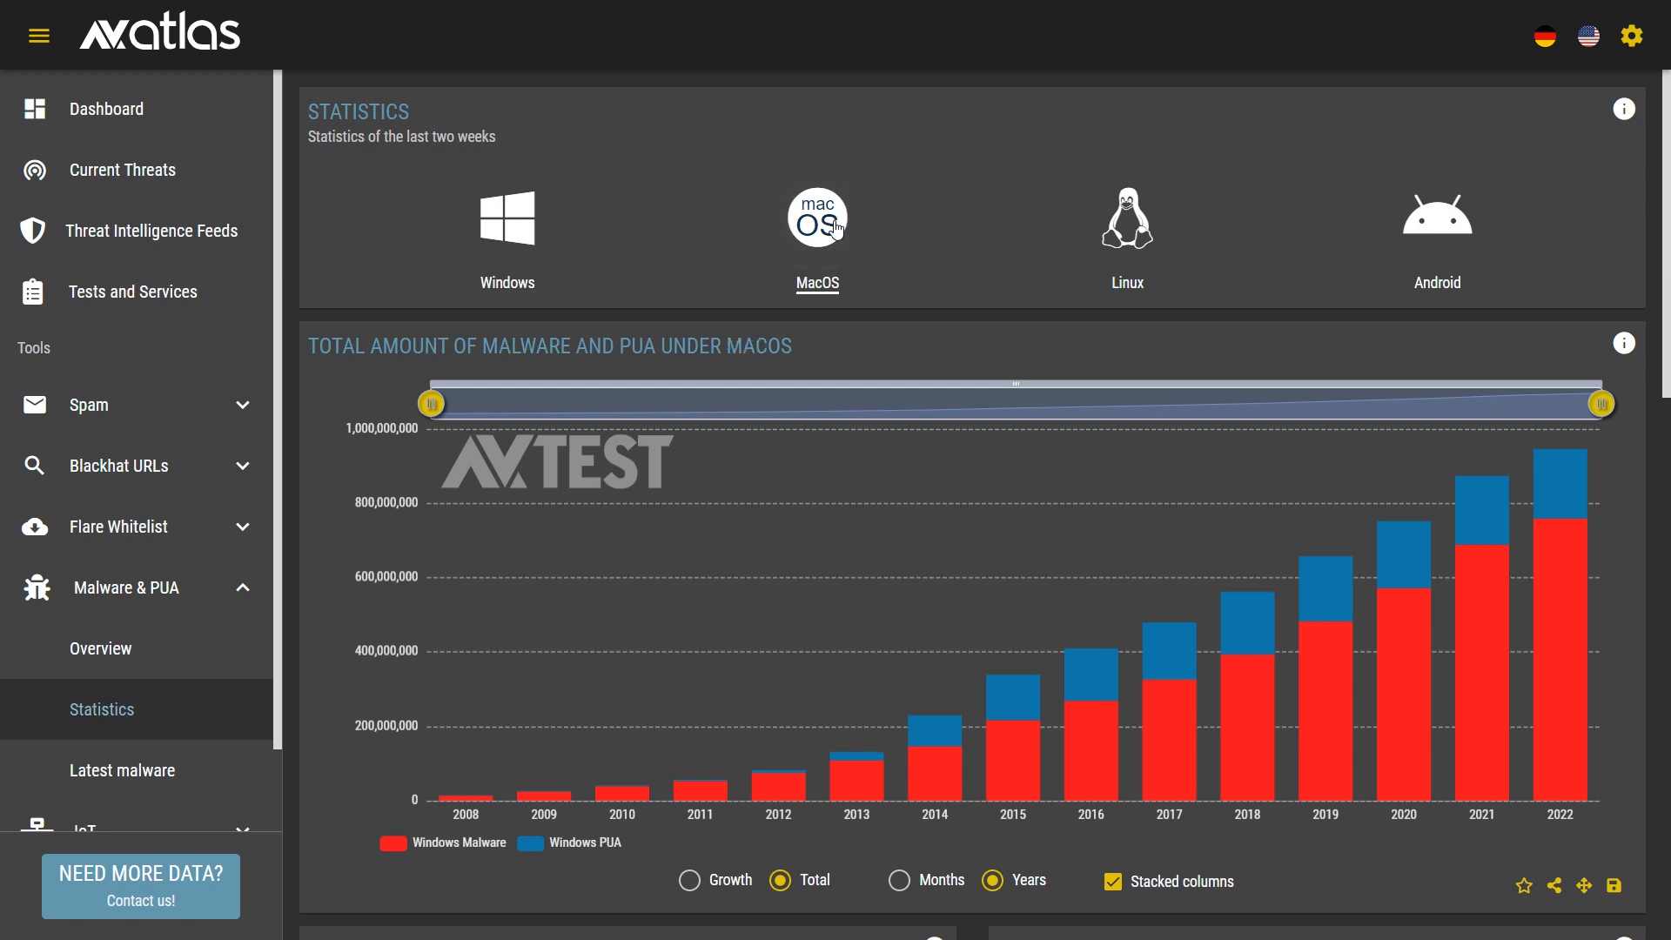
{"action": "left_click", "coordinate": [816, 217]}
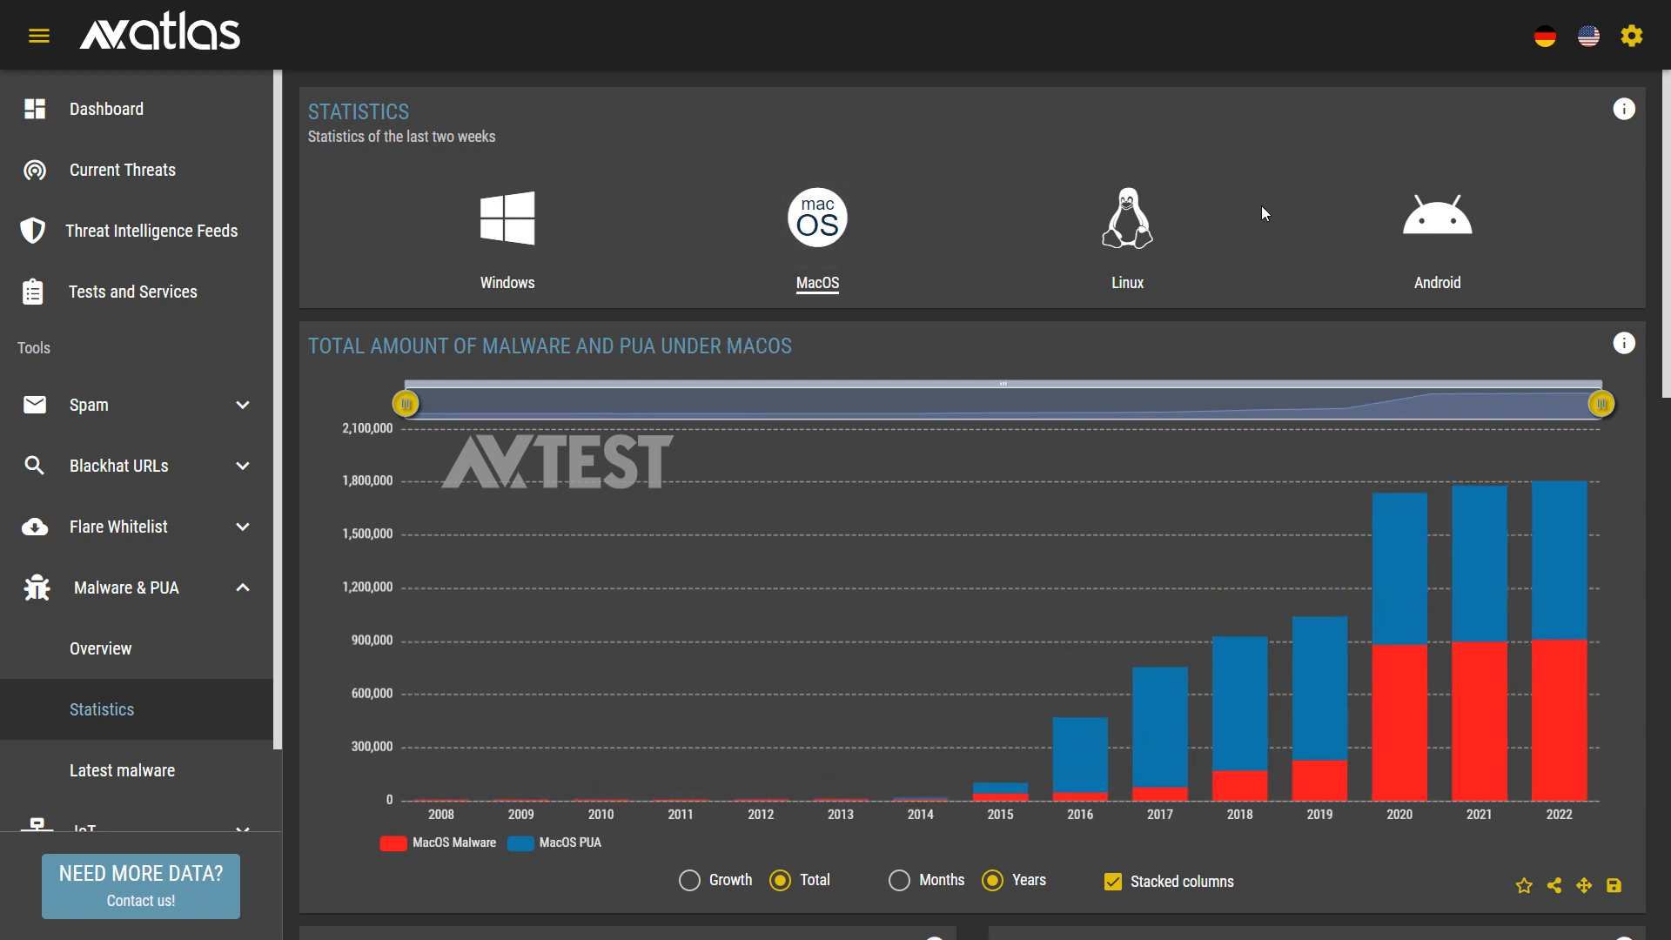
{"action": "mouse_move", "coordinate": [1228, 756]}
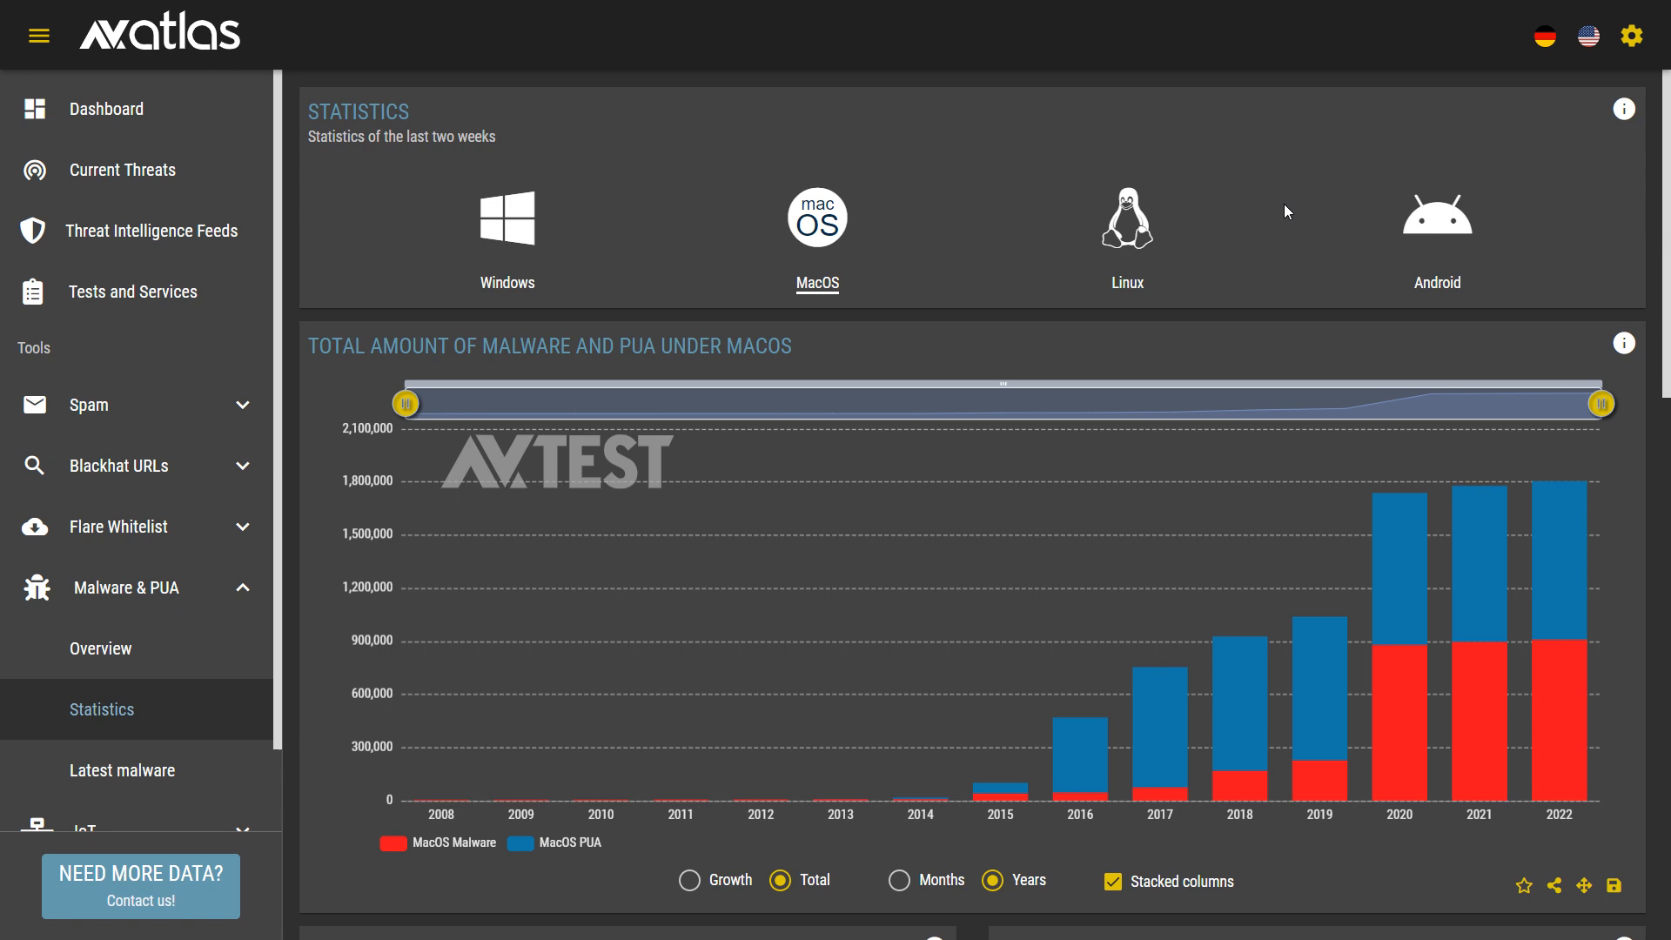
{"action": "mouse_move", "coordinate": [1157, 246]}
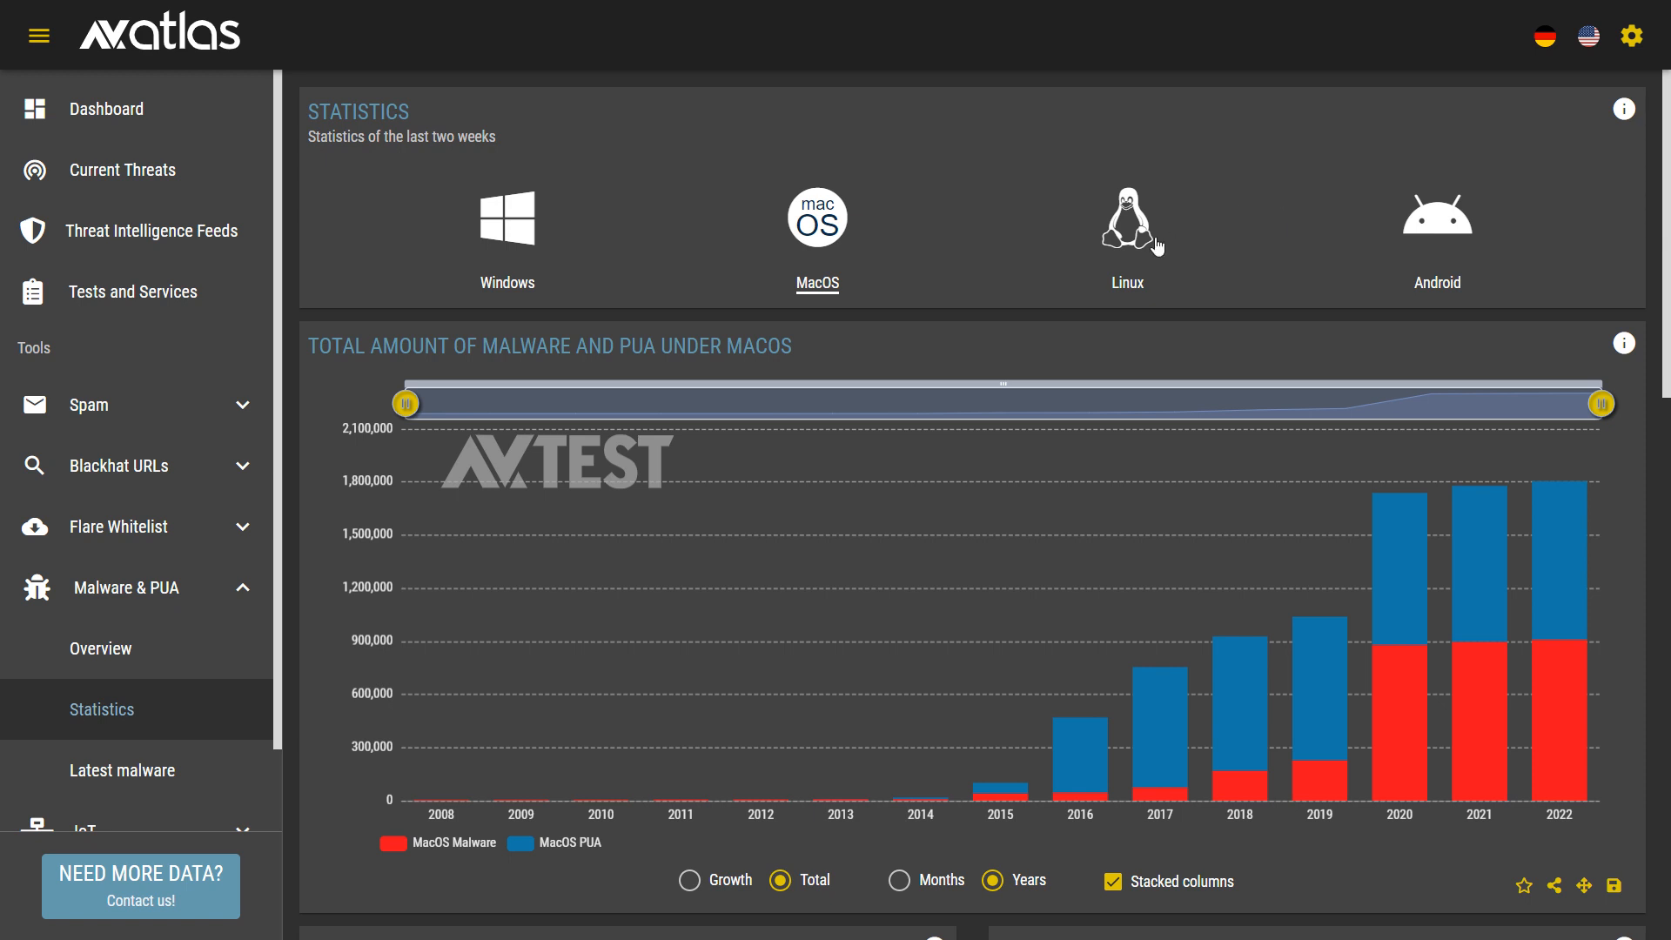
{"action": "left_click", "coordinate": [1126, 218]}
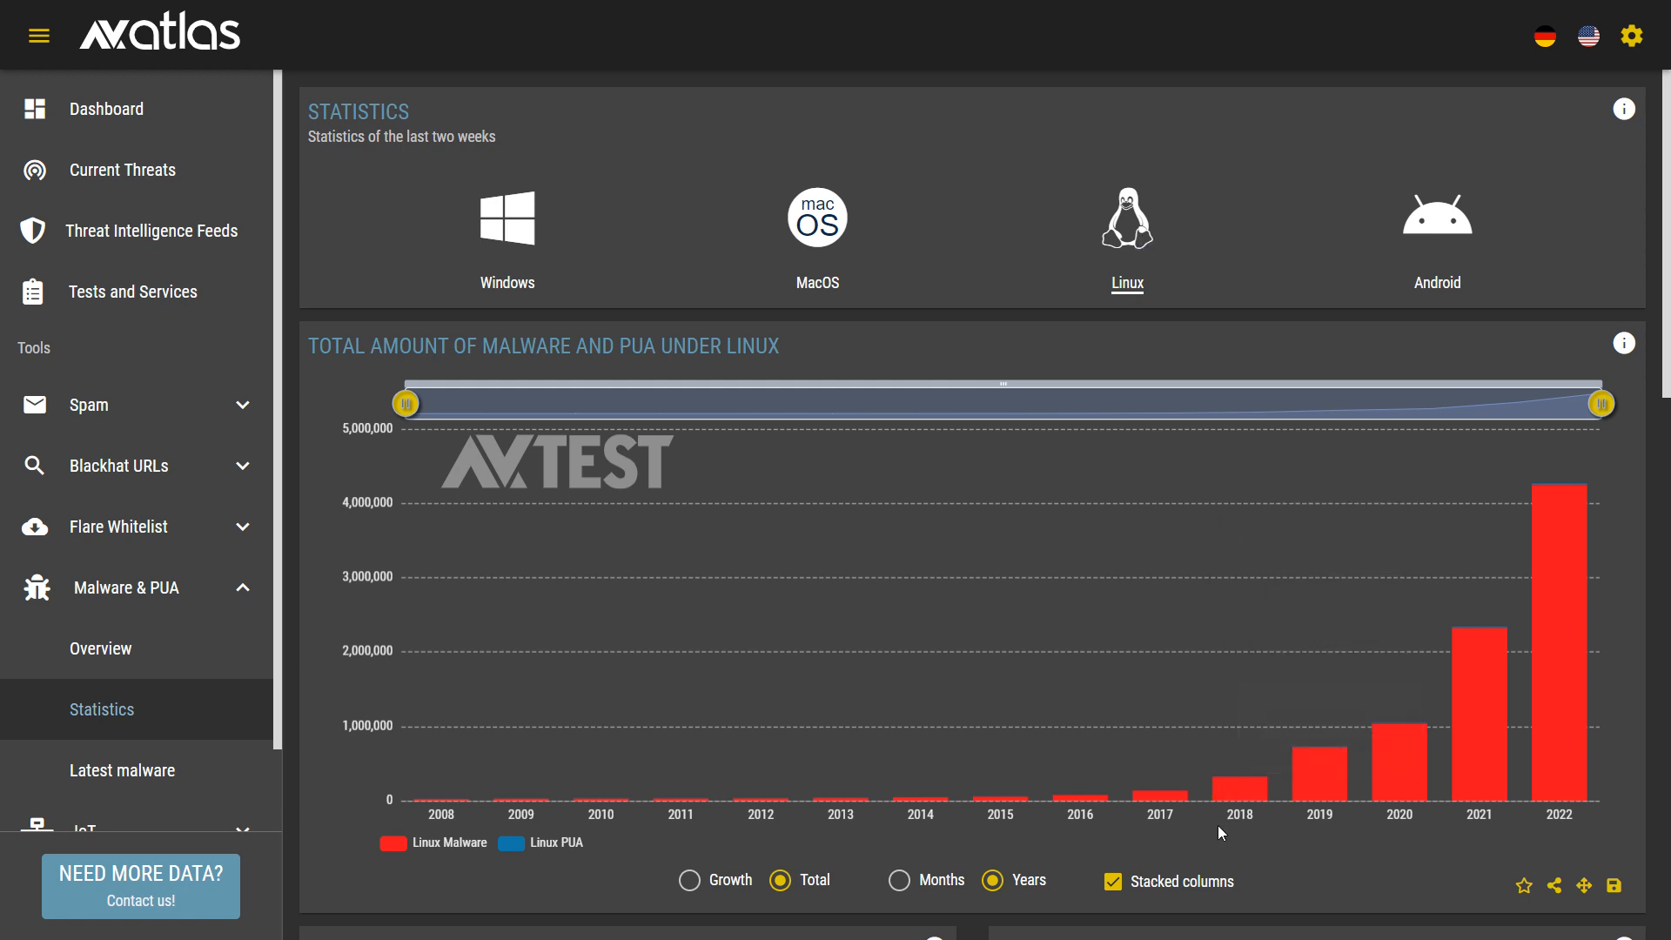
{"action": "mouse_move", "coordinate": [1542, 506]}
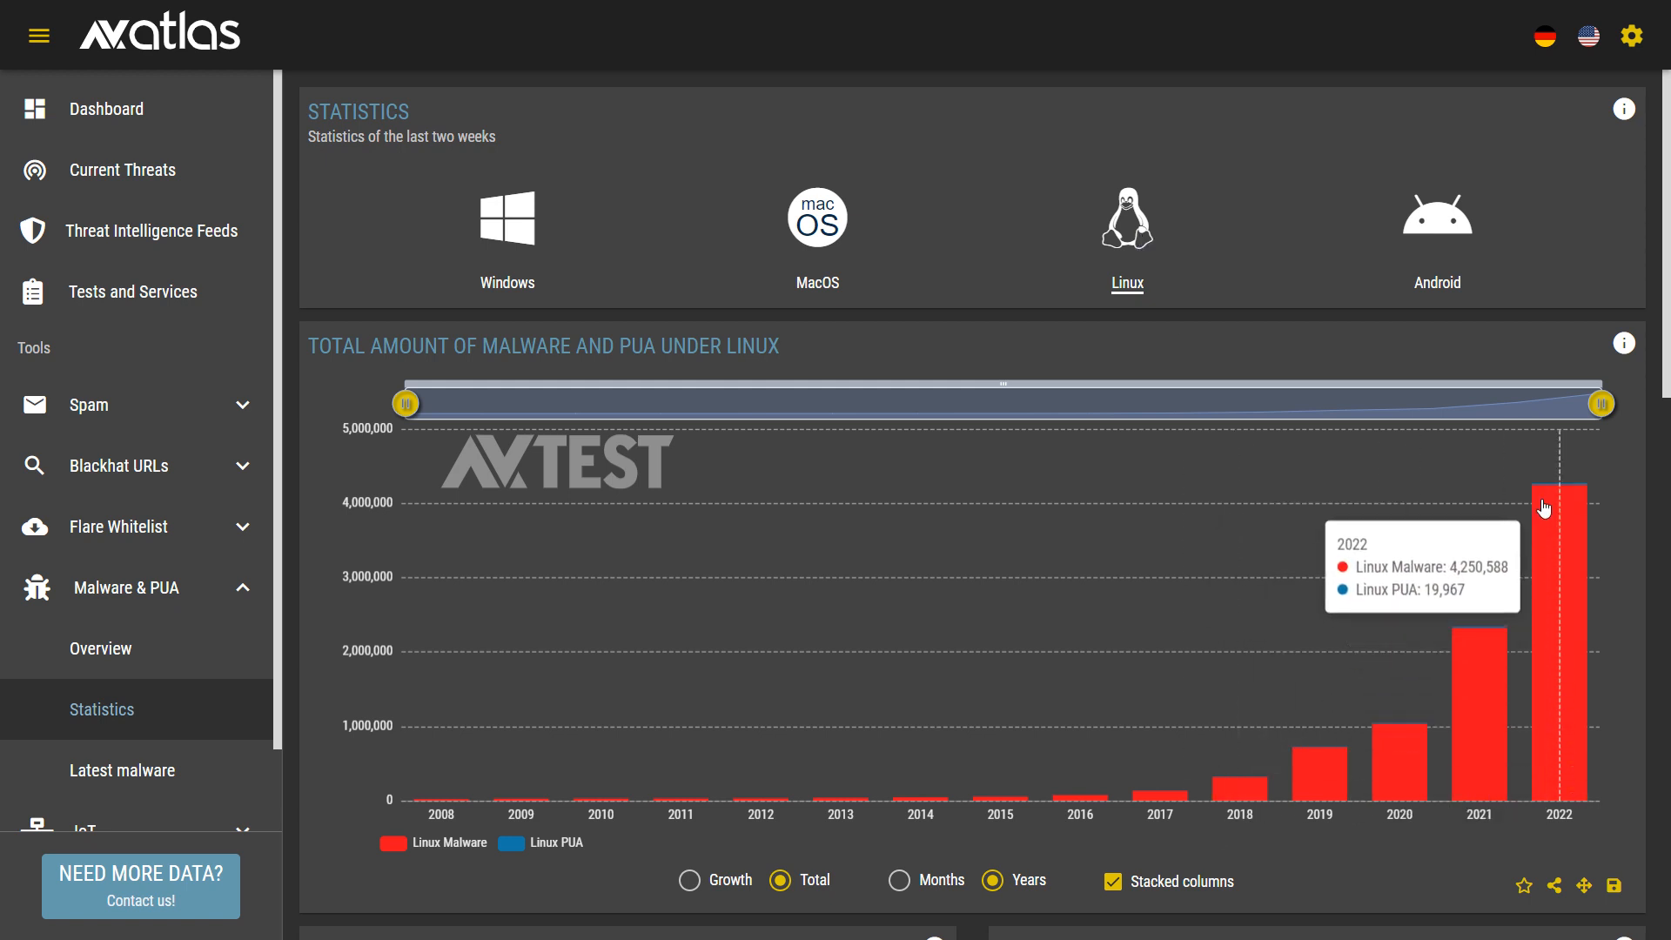
{"action": "mouse_move", "coordinate": [1362, 170]}
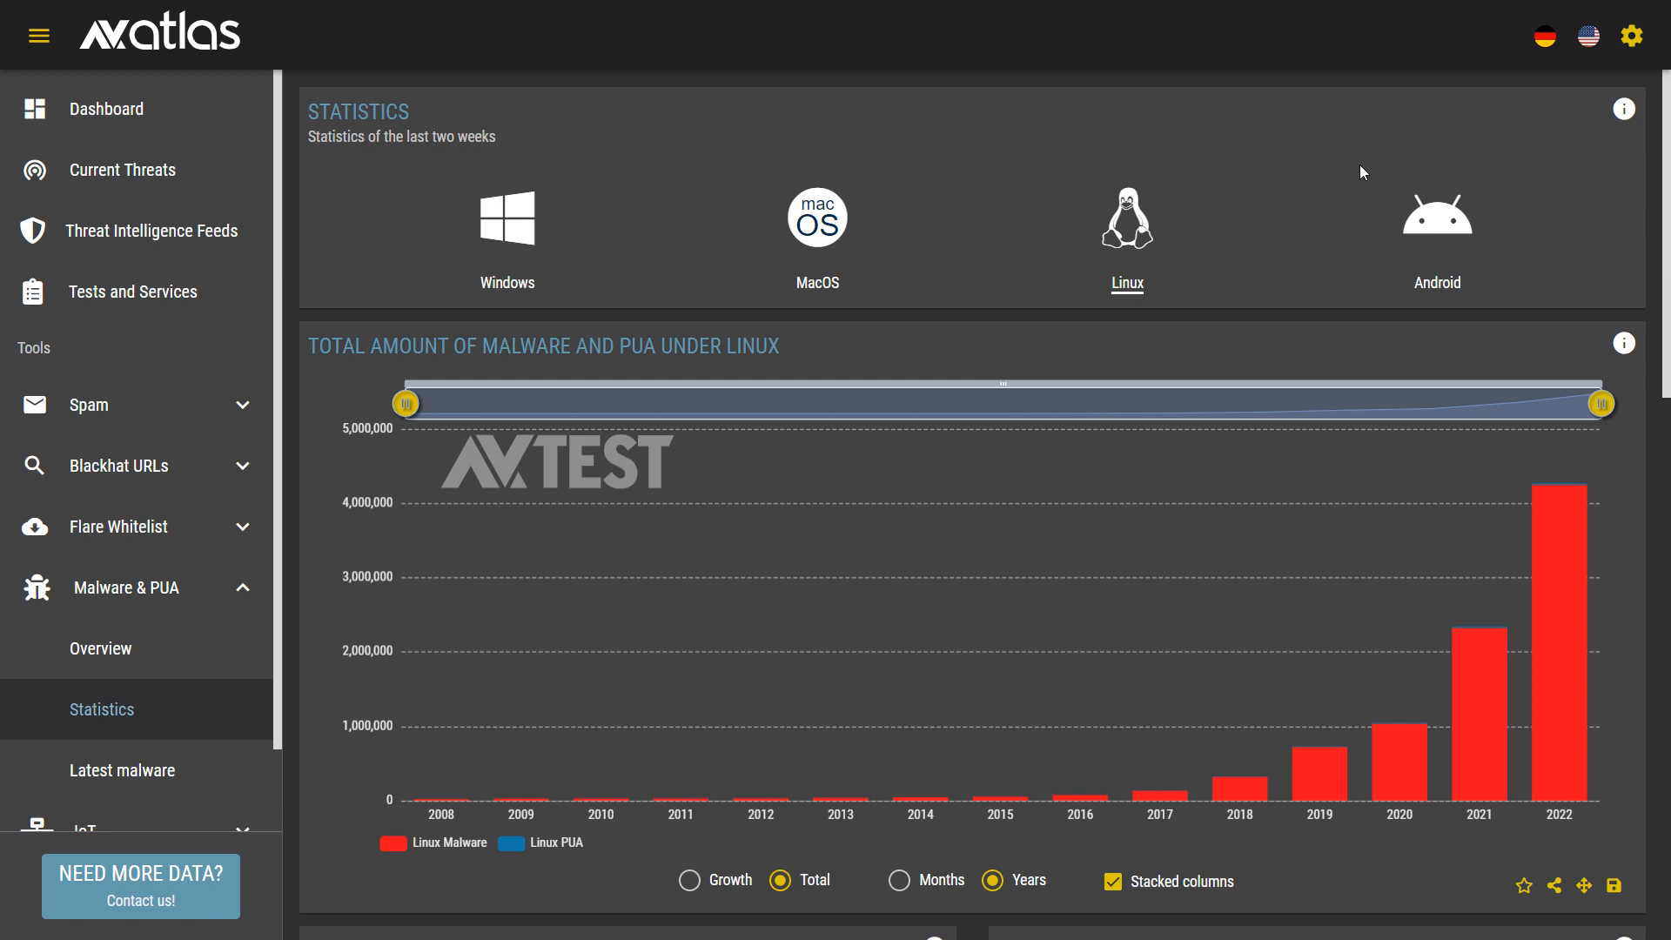
{"action": "left_click", "coordinate": [1437, 224]}
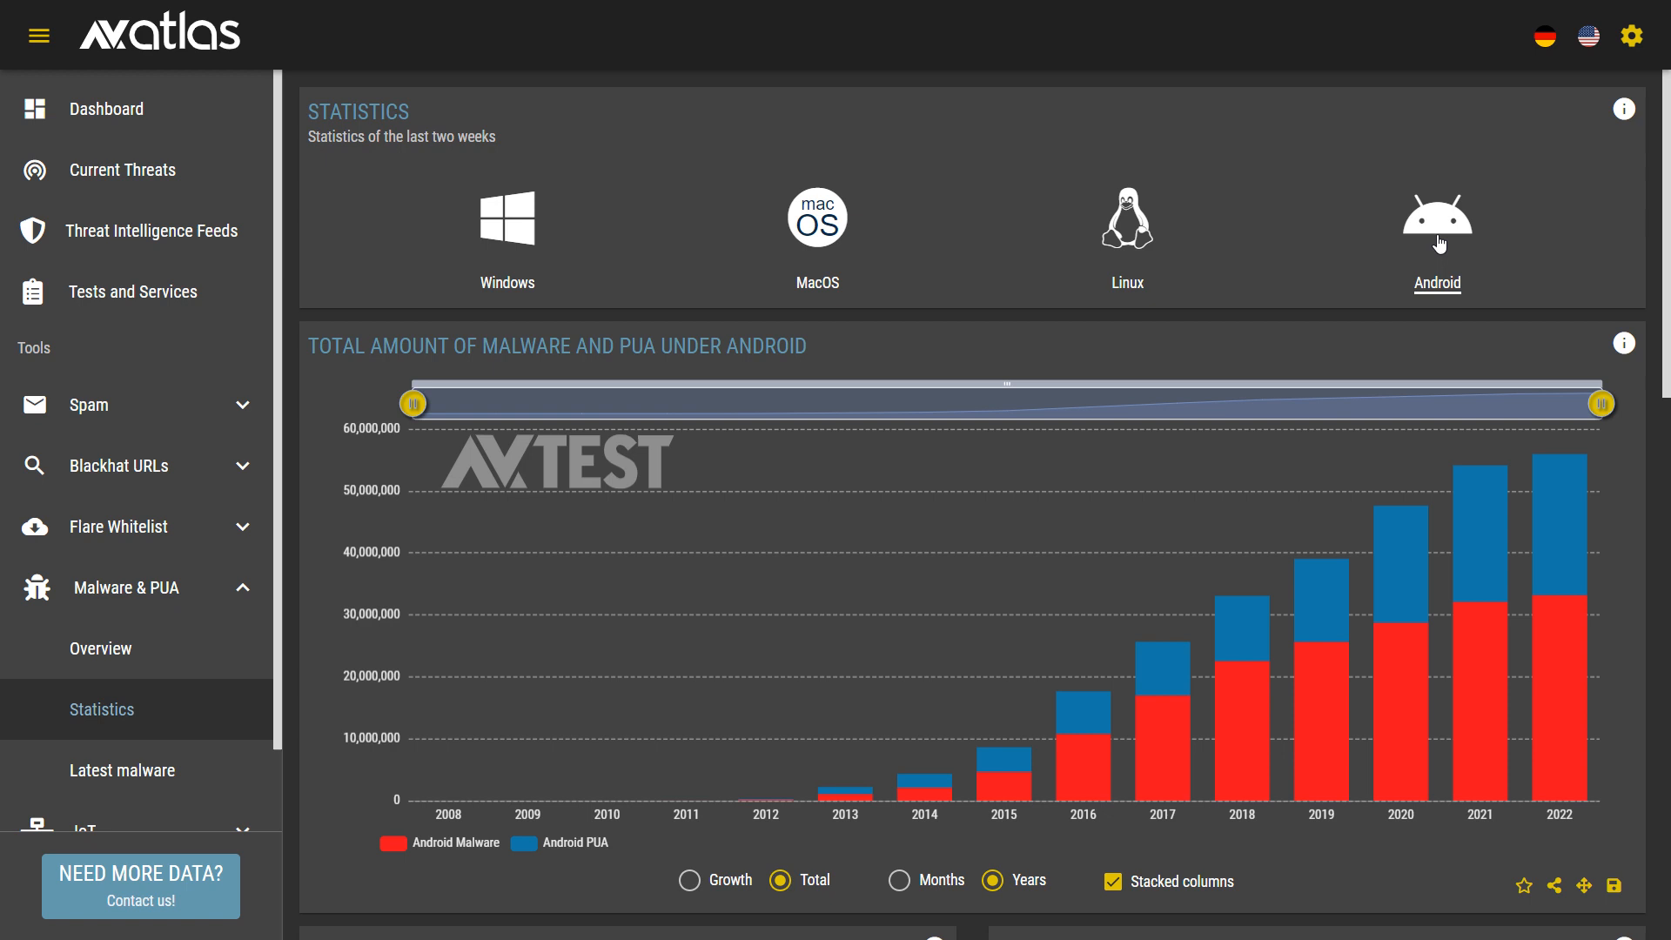
Step: Move to the yearly new malware and PUA growth chart and select Windows
{"action": "left_click", "coordinate": [689, 880]}
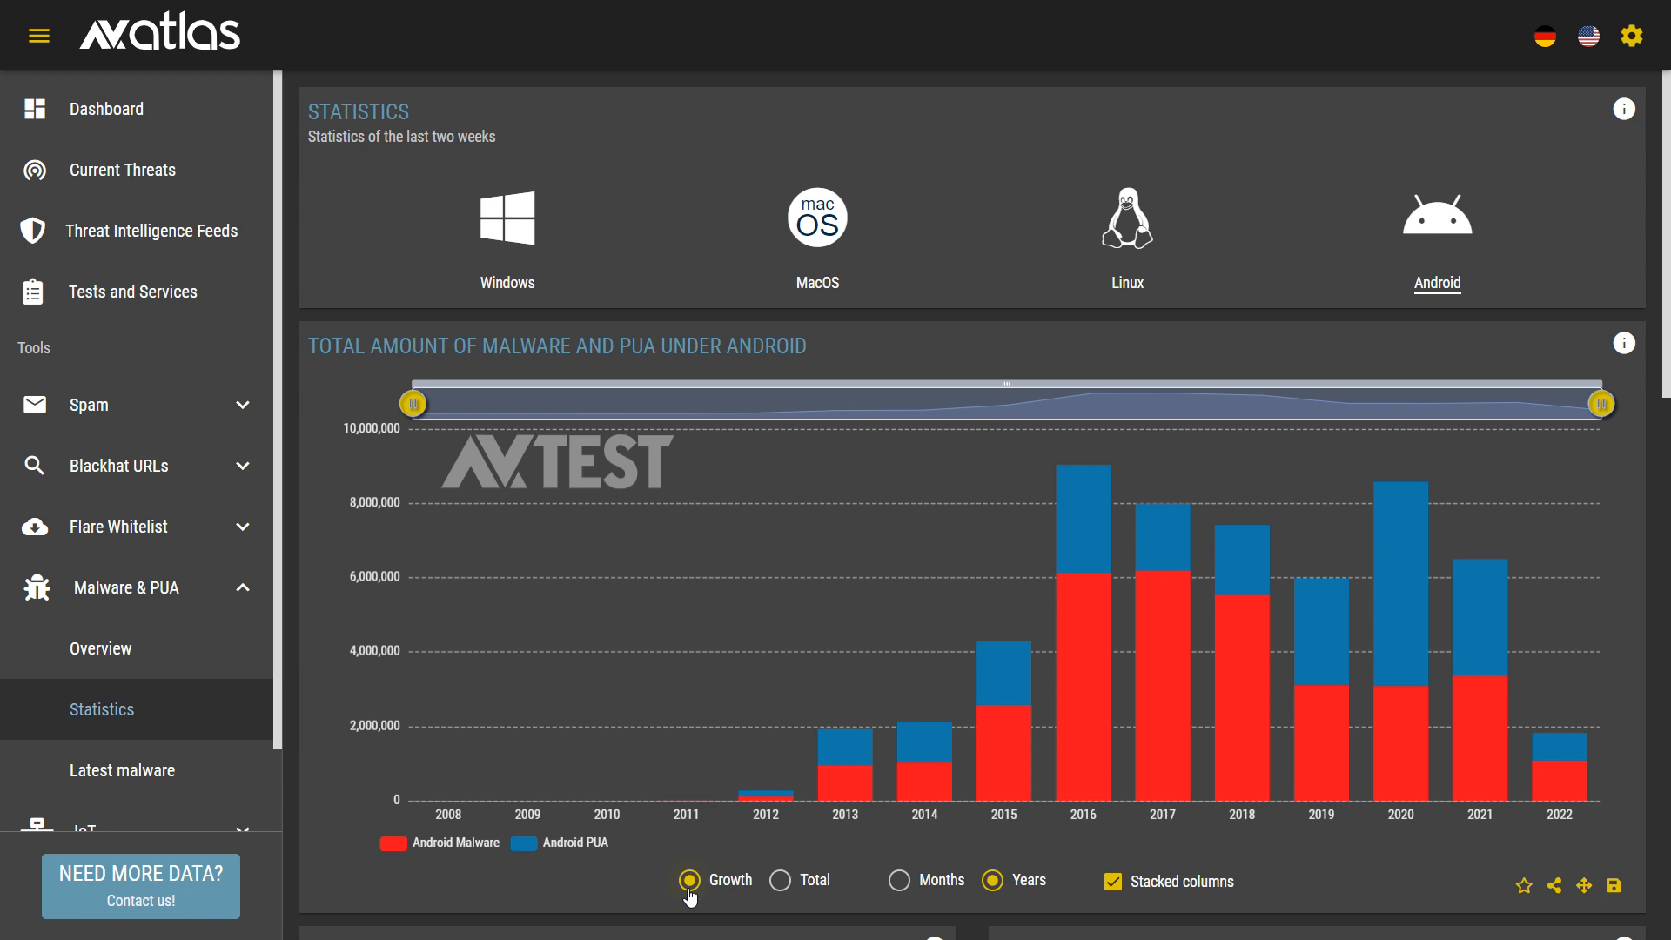
{"action": "left_click", "coordinate": [506, 219]}
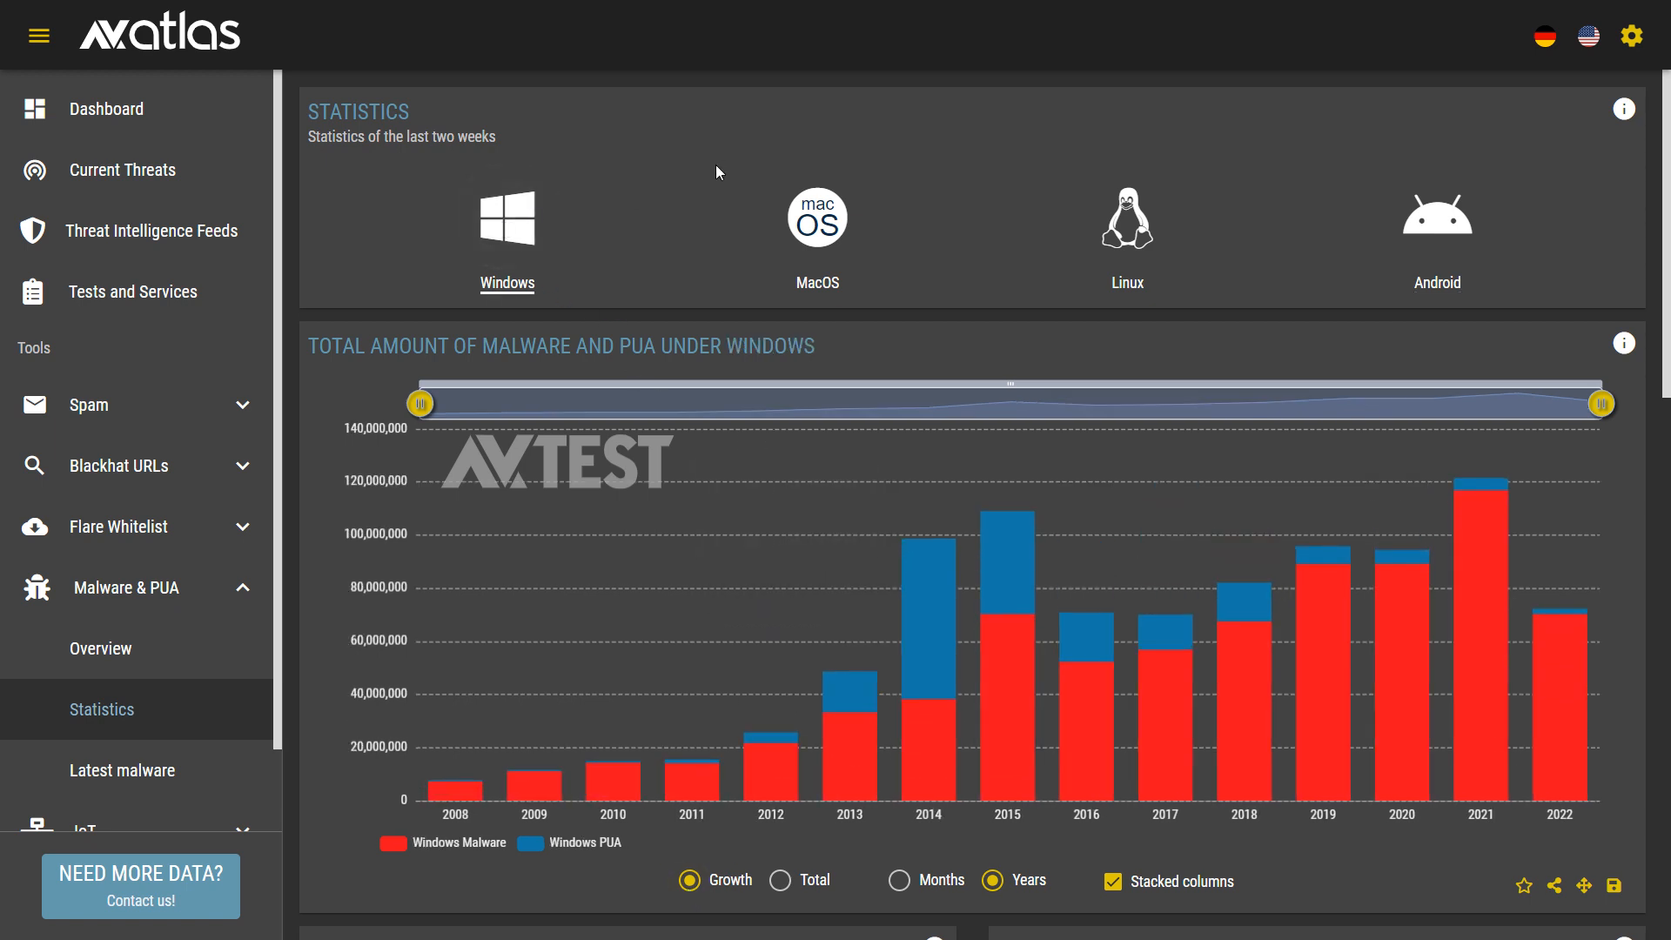
{"action": "mouse_move", "coordinate": [508, 218]}
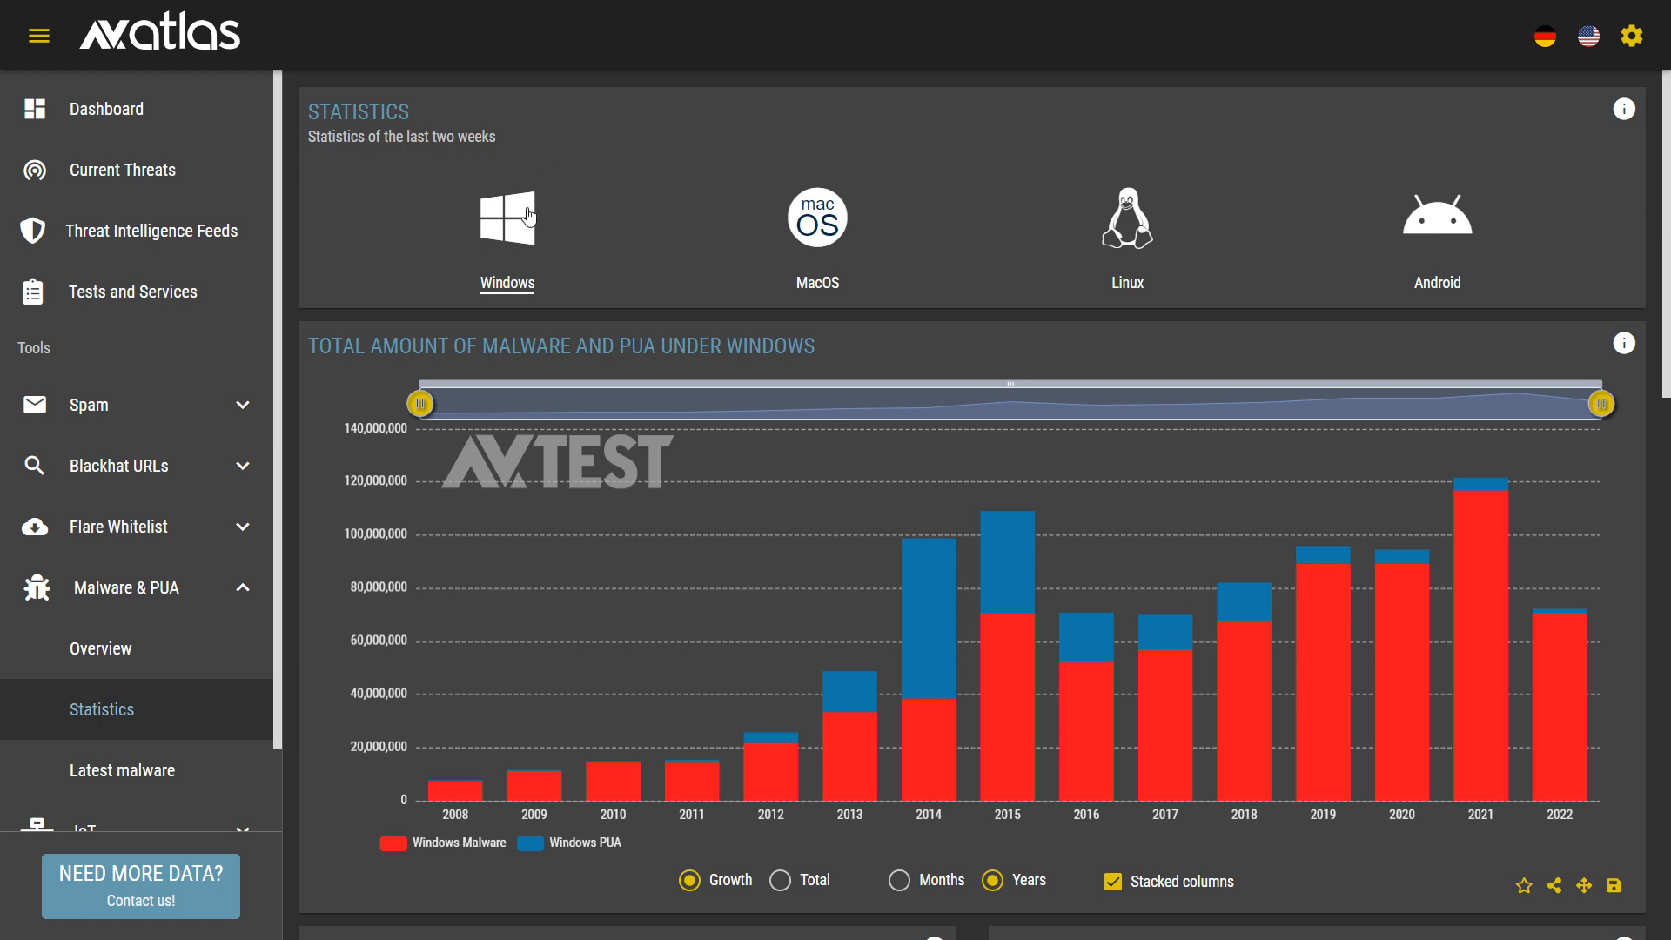
{"action": "mouse_move", "coordinate": [1561, 684]}
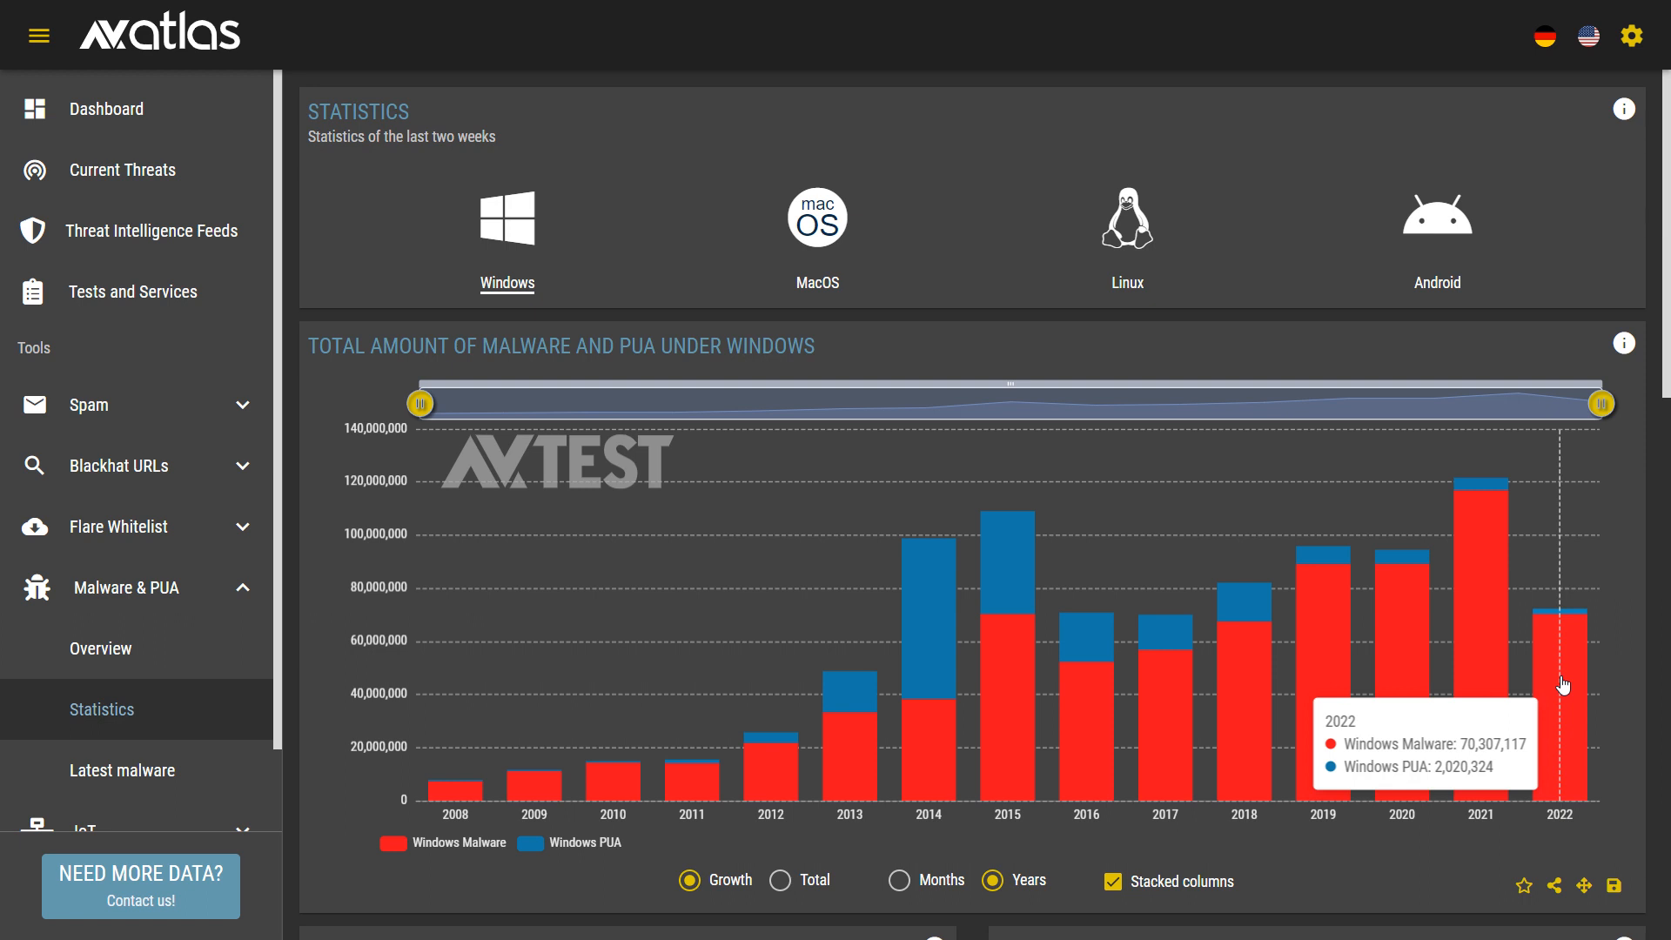
Step: Switch the growth chart to macOS, briefly back to Windows, then macOS again
{"action": "left_click", "coordinate": [817, 218]}
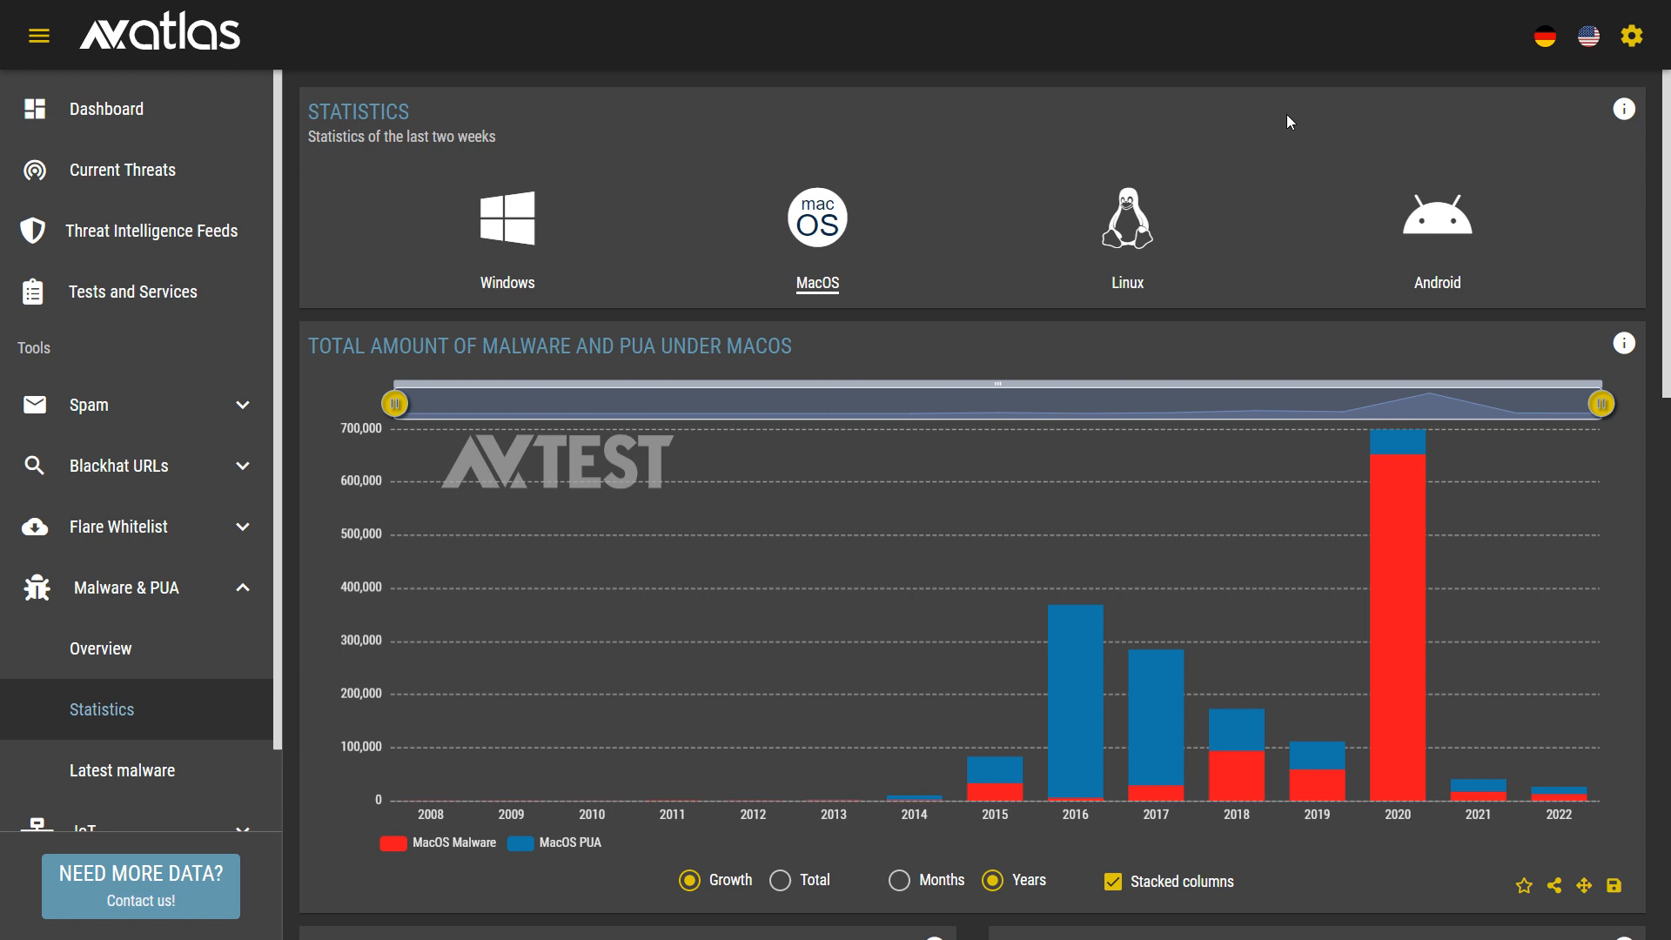
{"action": "mouse_move", "coordinate": [1568, 801]}
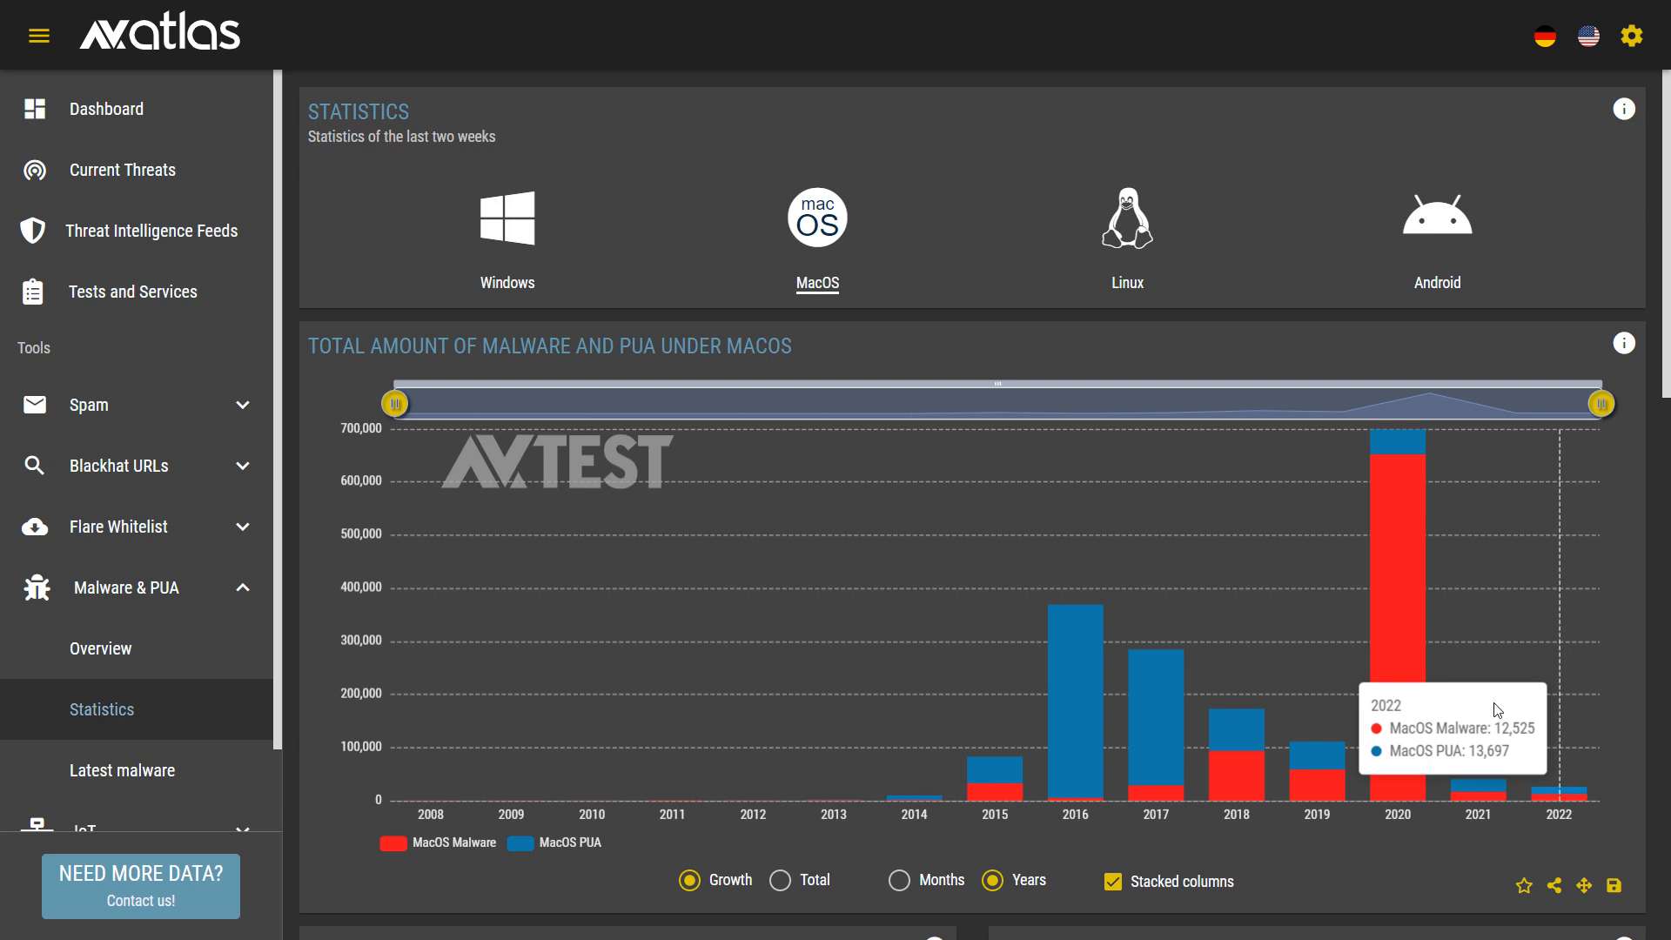
{"action": "left_click", "coordinate": [506, 218]}
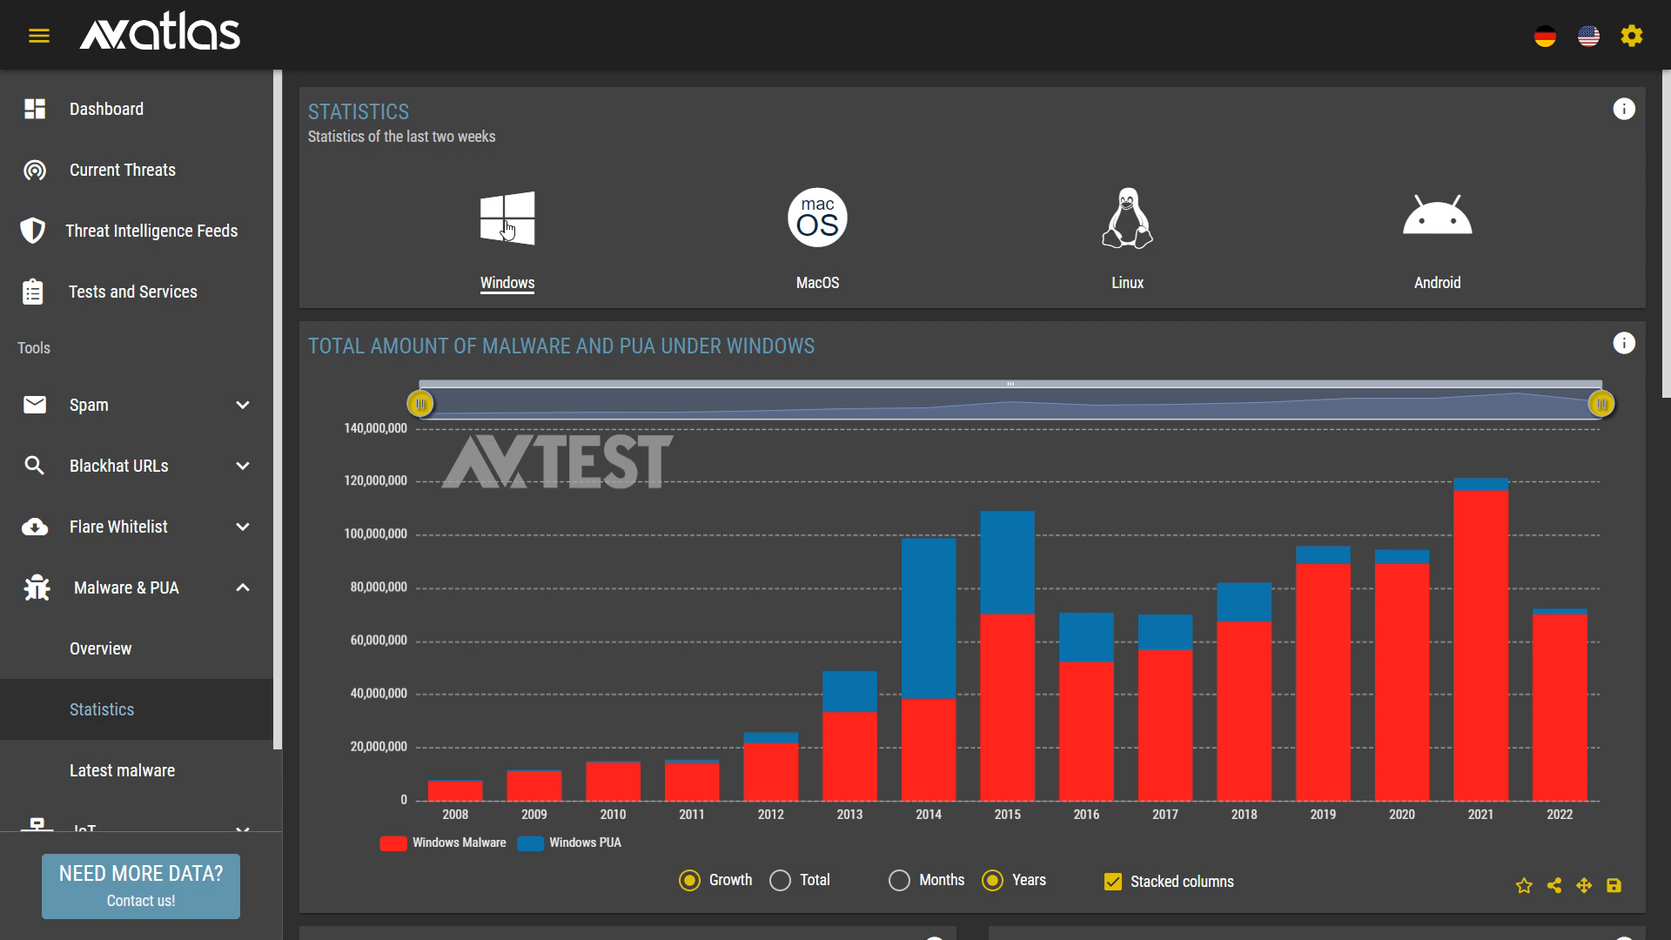
{"action": "left_click", "coordinate": [816, 218]}
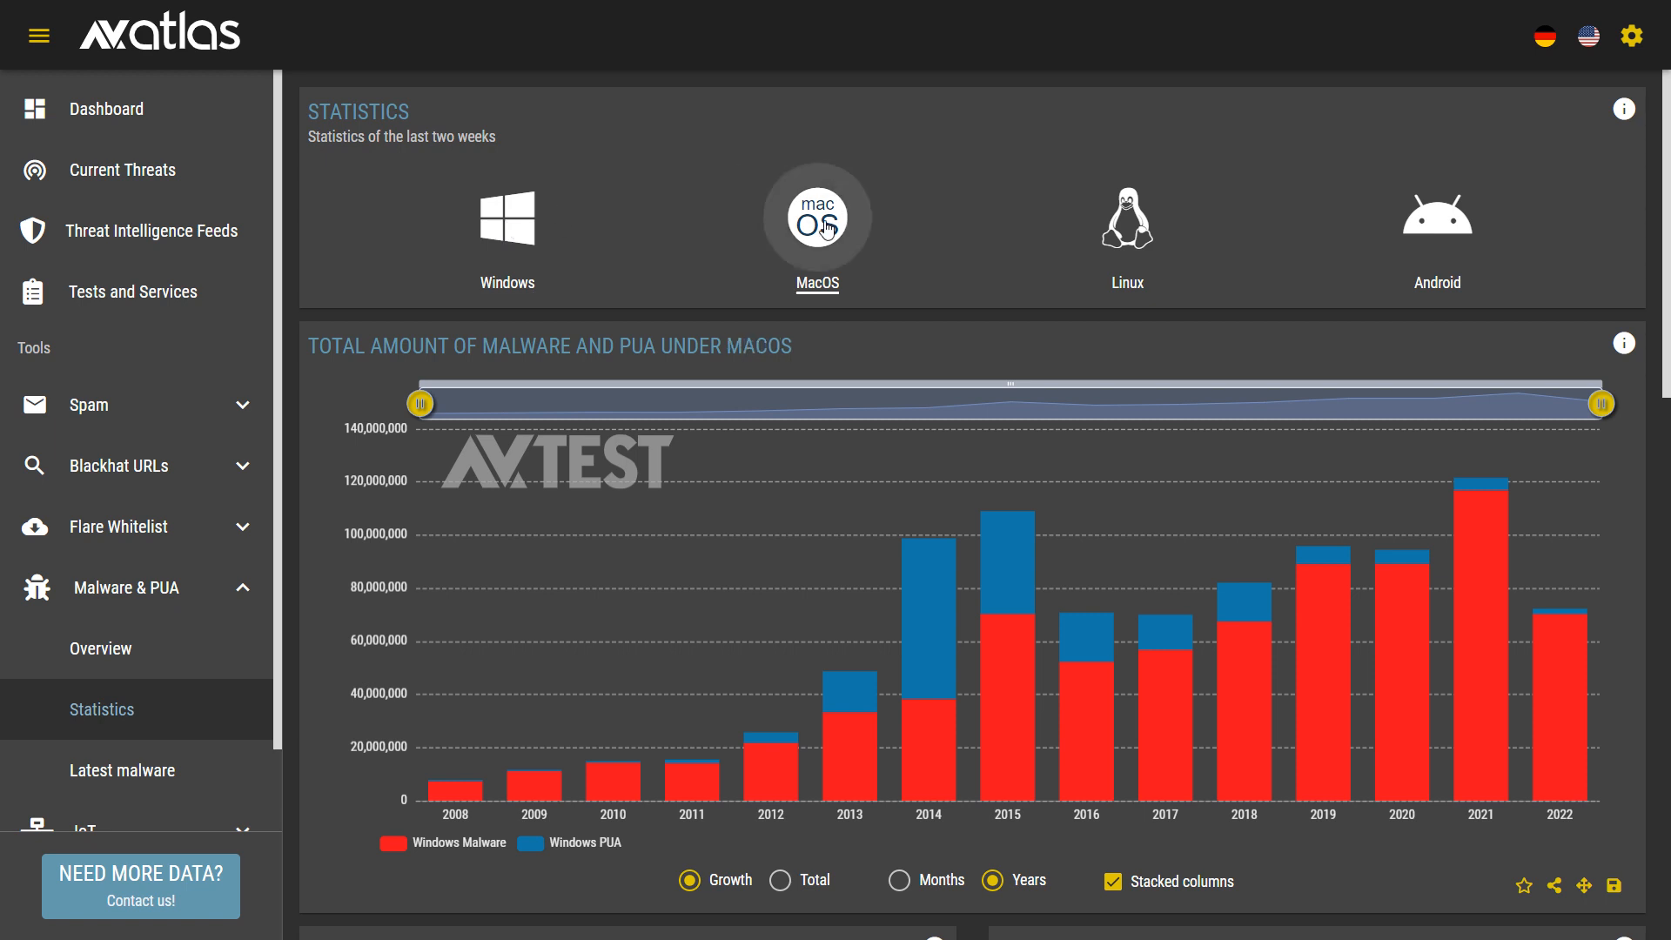
{"action": "left_click", "coordinate": [816, 219]}
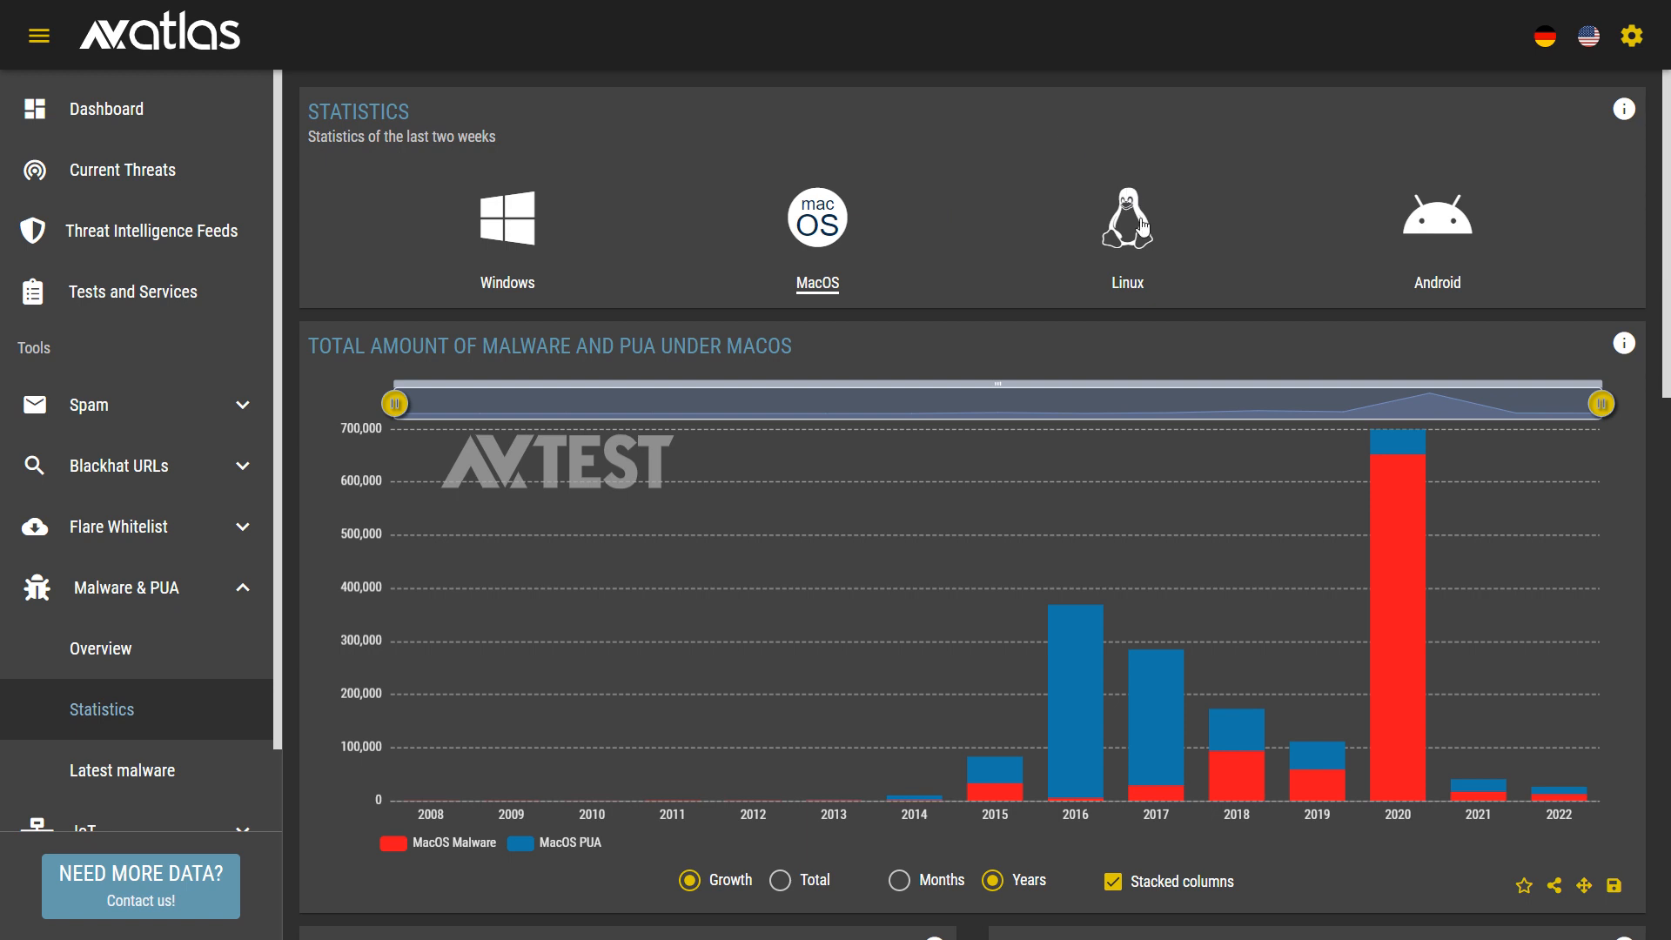
Step: Show Linux malware growth figures, then switch the chart to Android
{"action": "left_click", "coordinate": [1126, 217]}
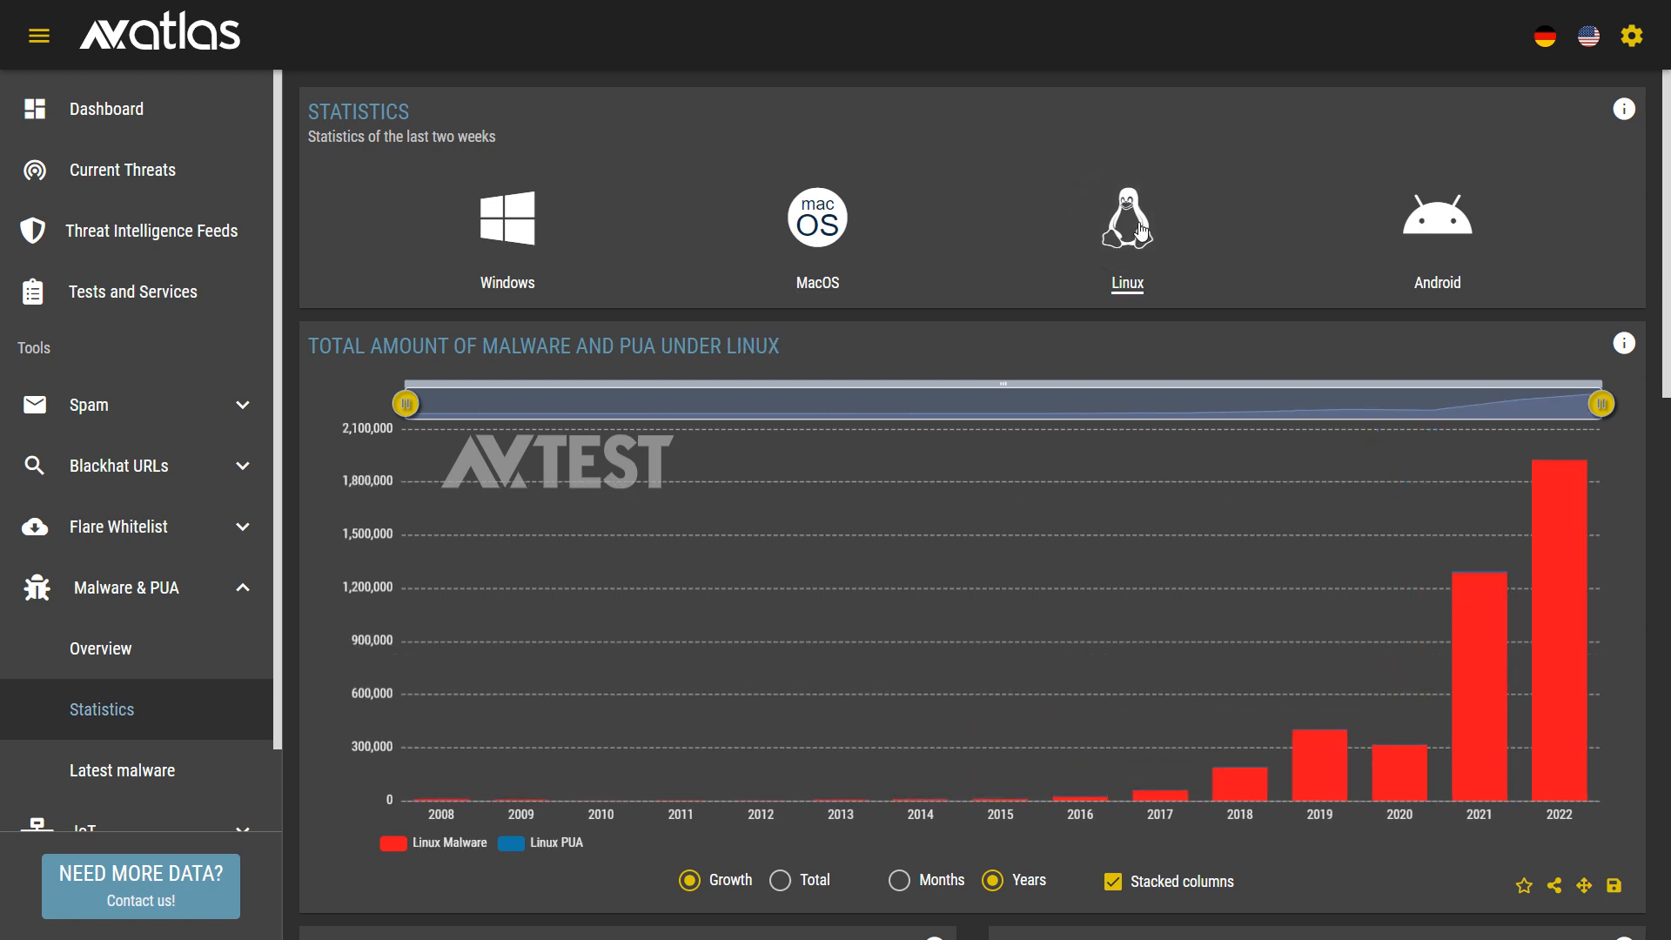
{"action": "mouse_move", "coordinate": [1556, 571]}
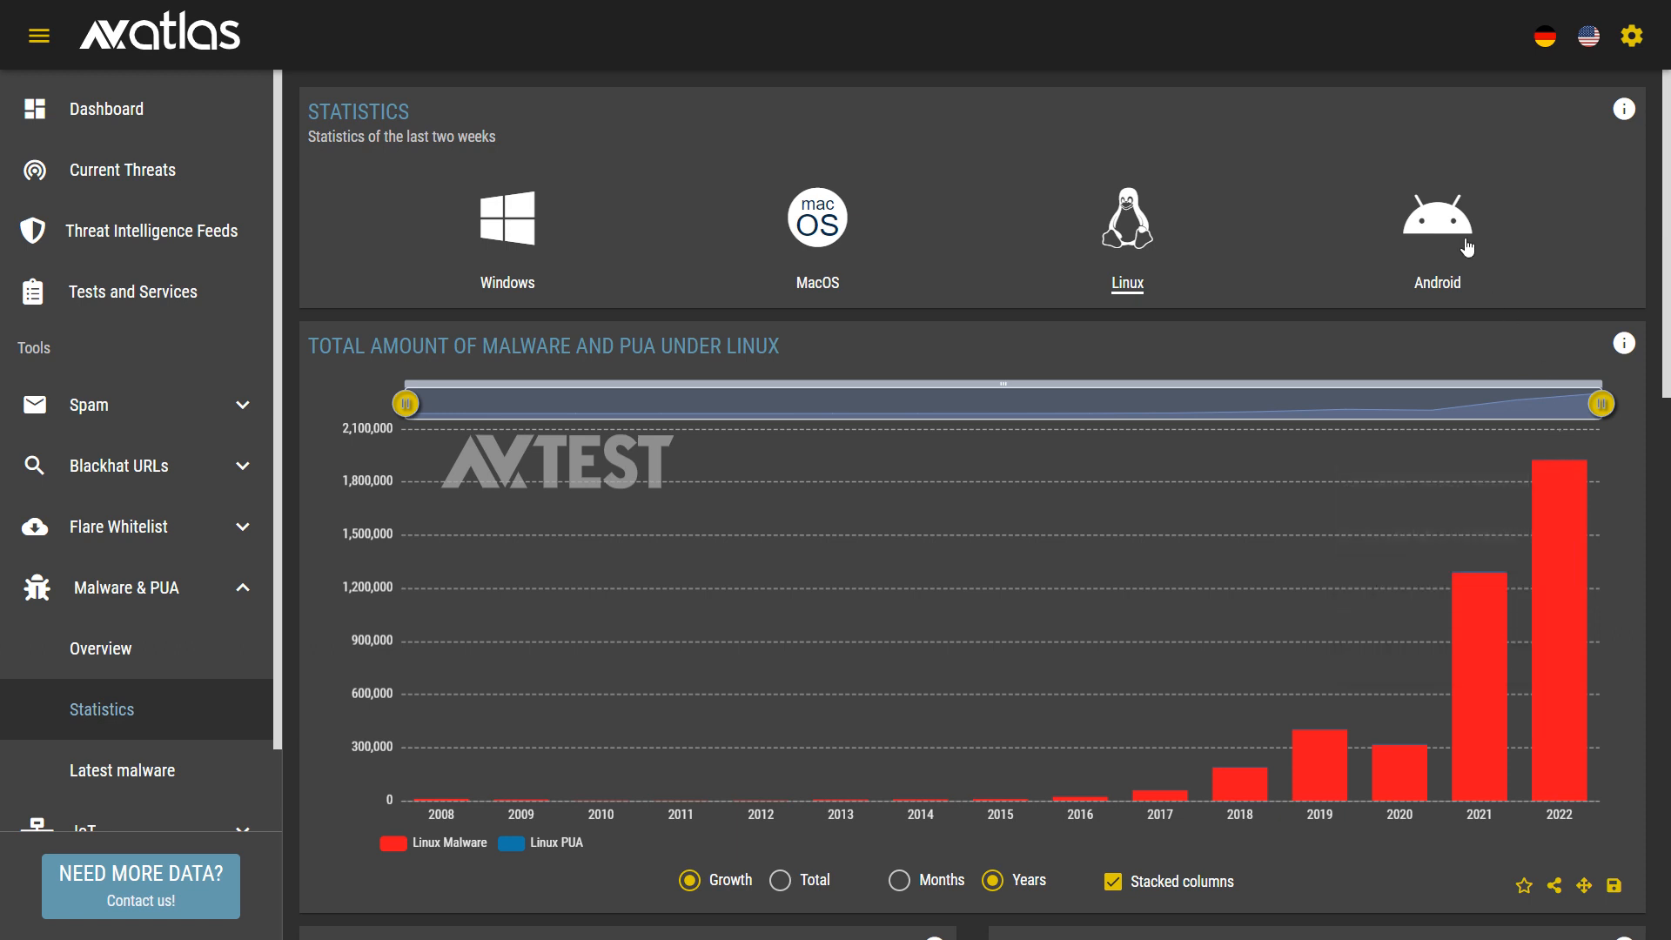
{"action": "left_click", "coordinate": [1436, 218]}
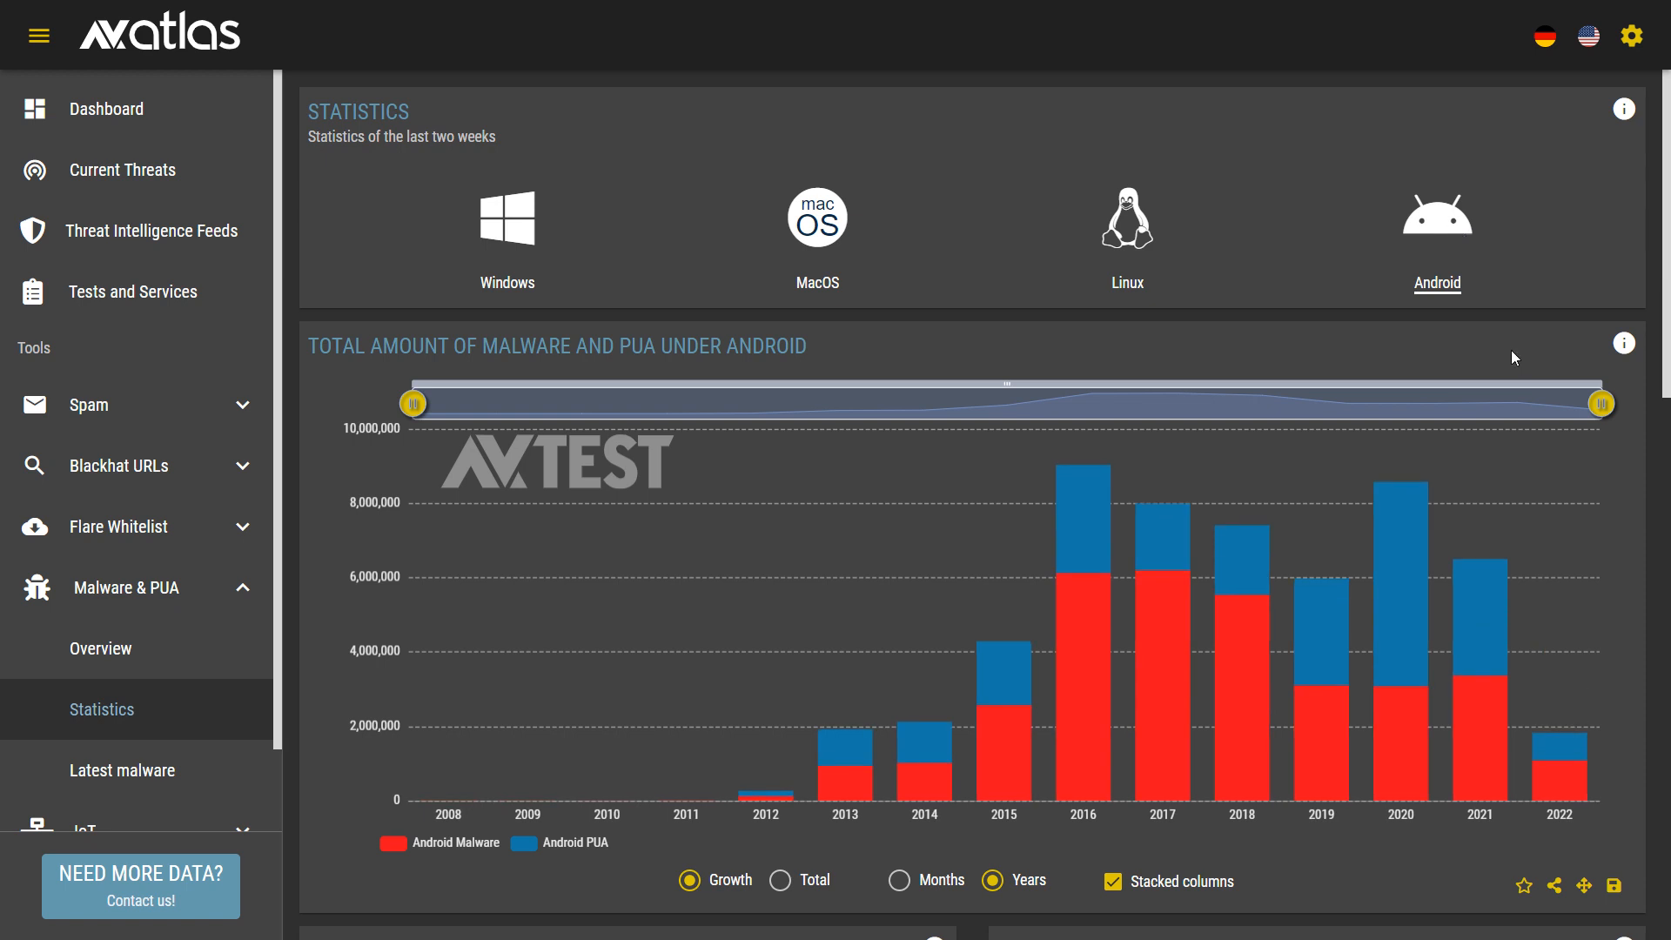
{"action": "mouse_move", "coordinate": [1576, 792]}
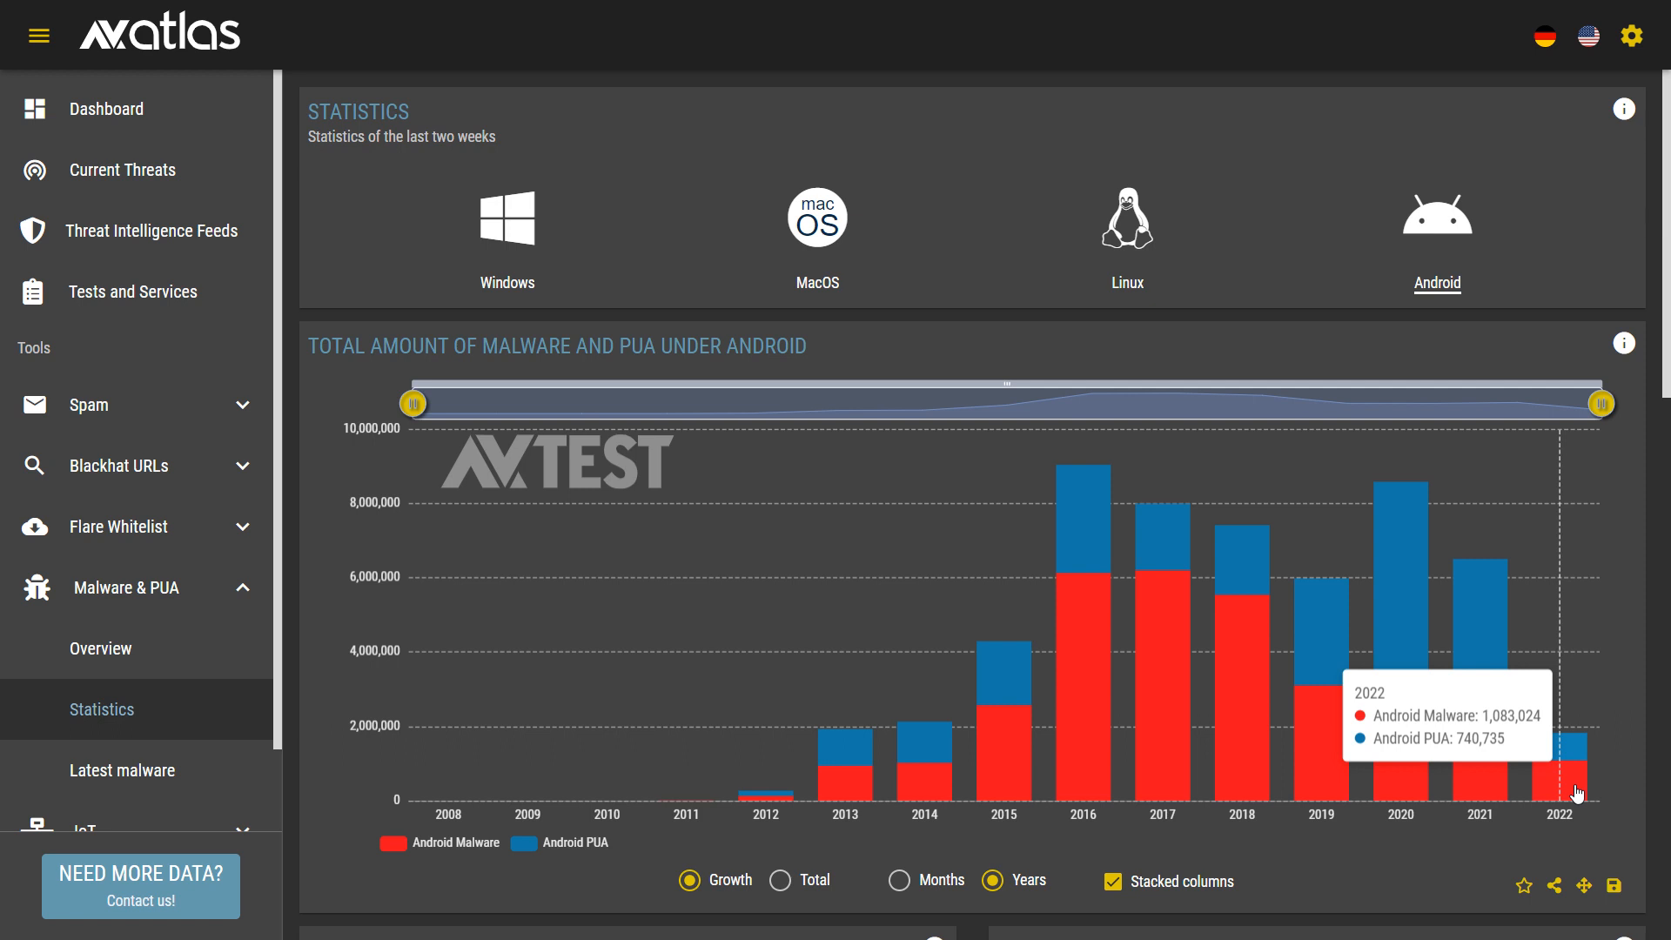
{"action": "mouse_move", "coordinate": [568, 176]}
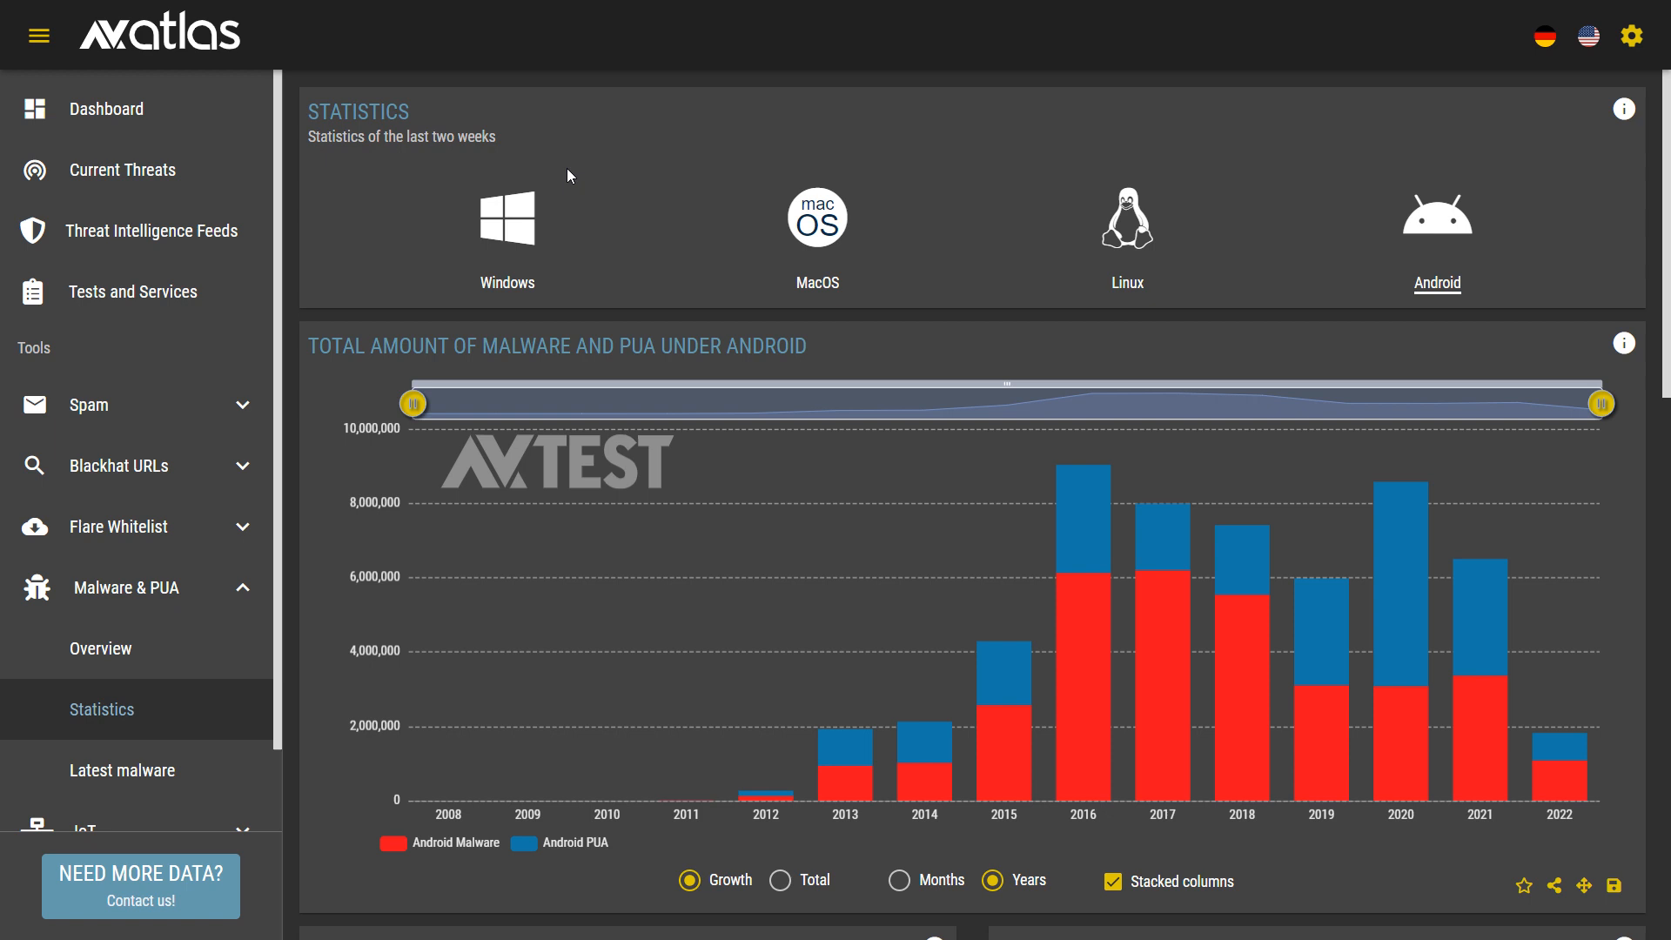
Step: Show Windows malware growth figures again, then switch the chart to macOS
{"action": "left_click", "coordinate": [506, 218]}
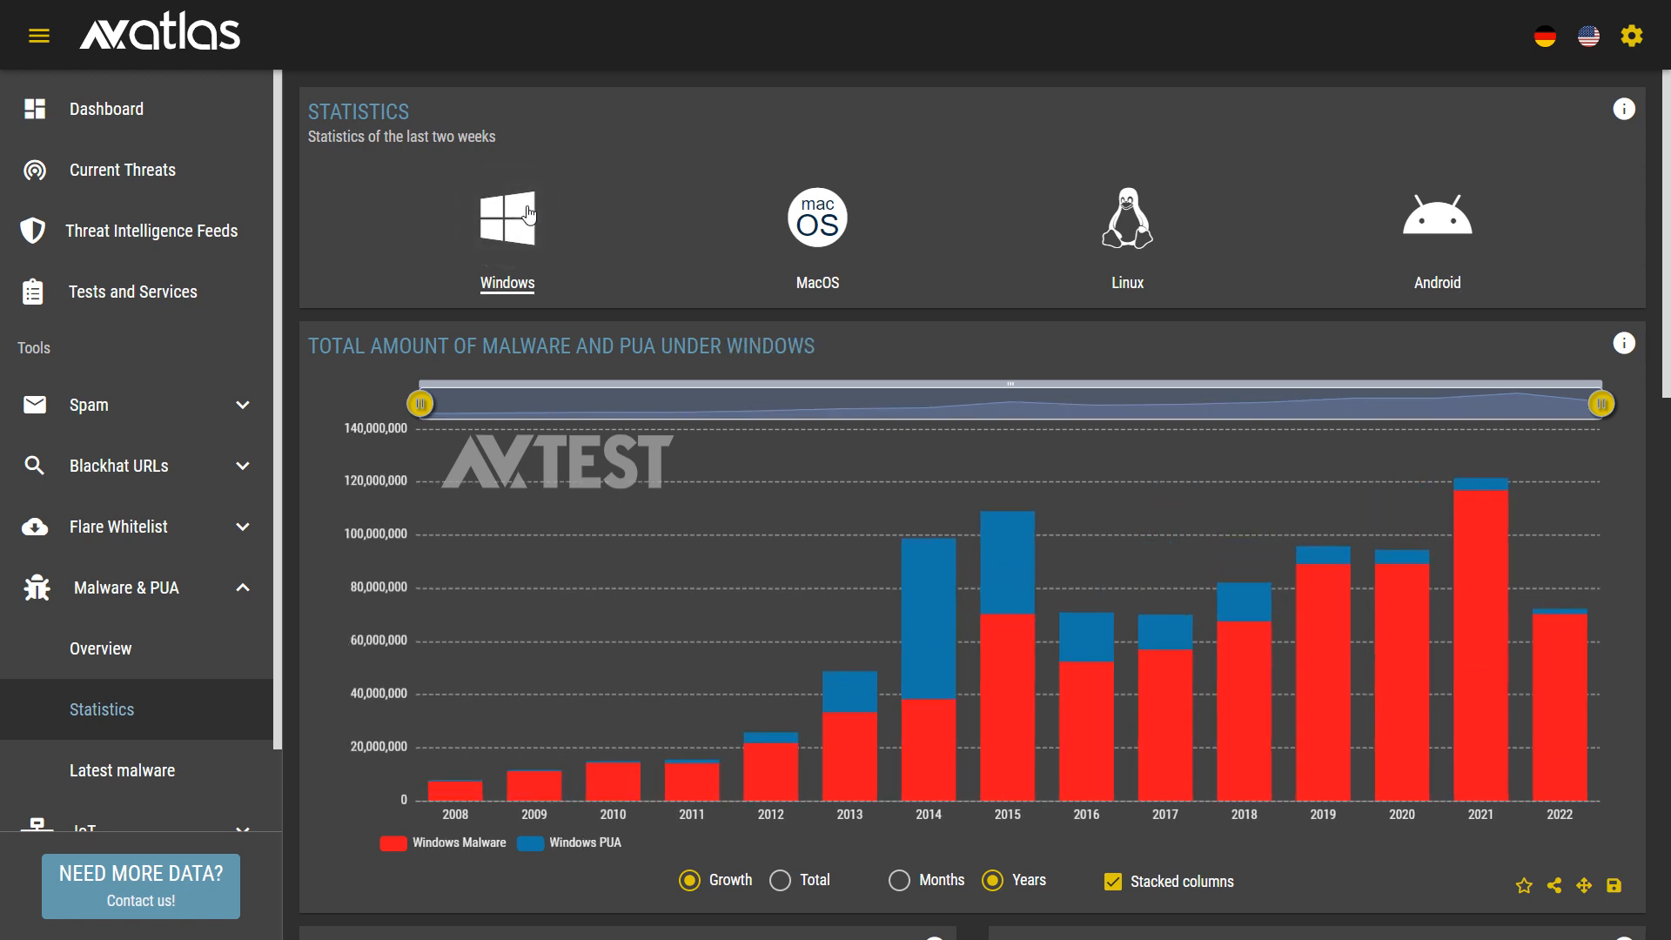
{"action": "mouse_move", "coordinate": [1559, 693]}
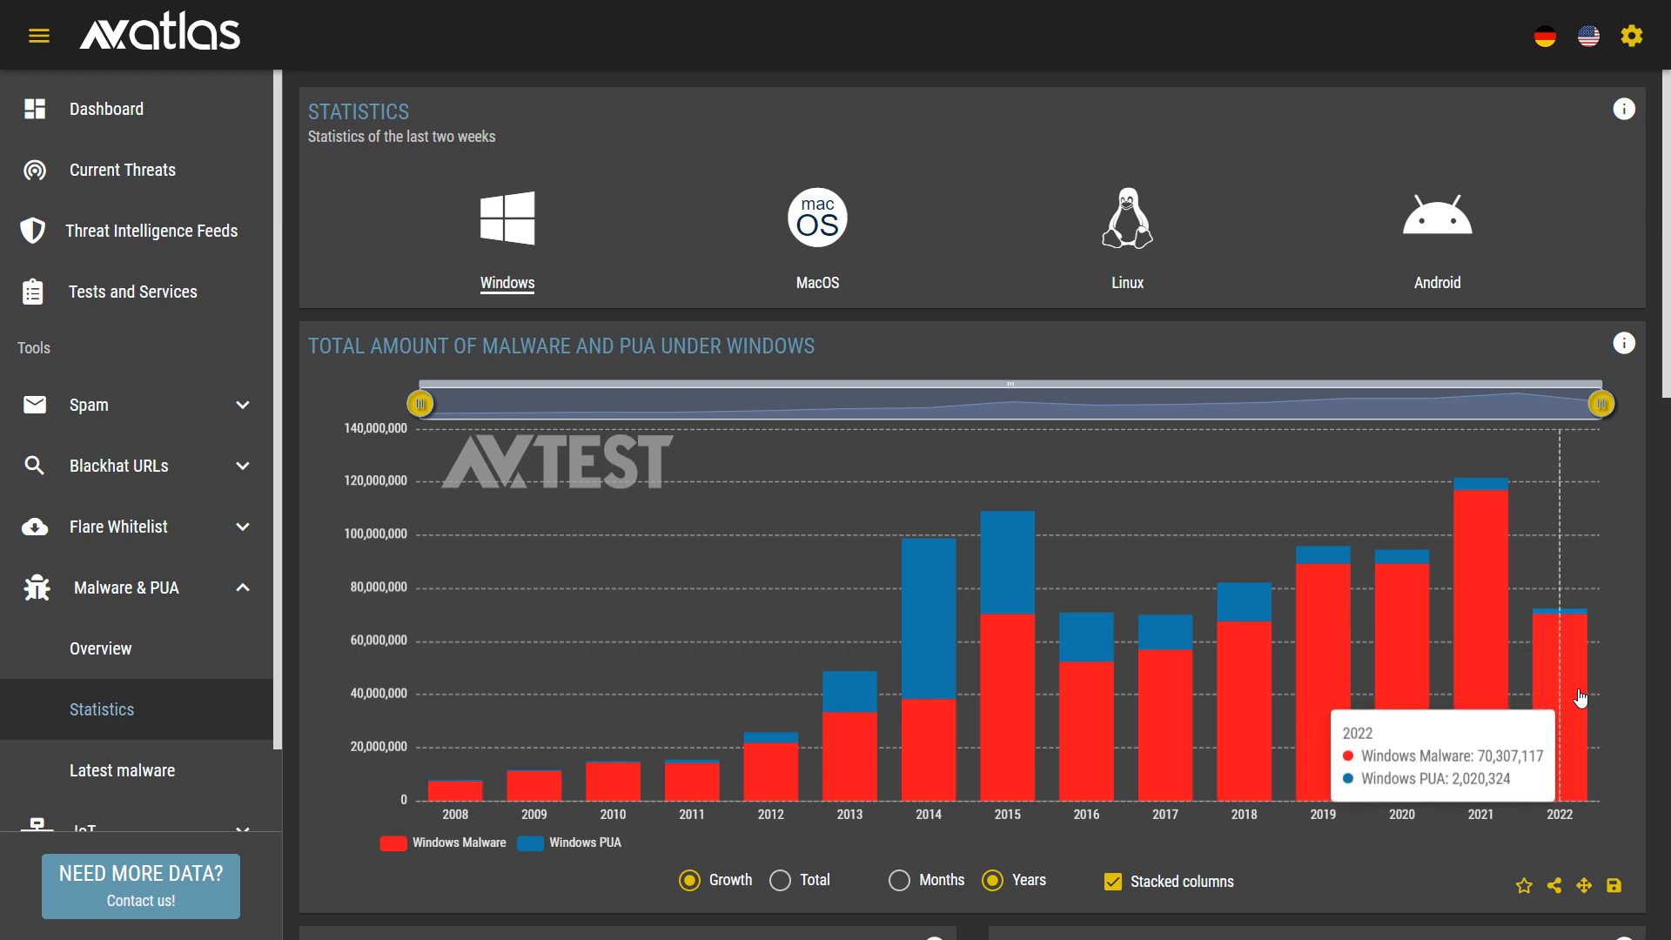
{"action": "mouse_move", "coordinate": [1577, 699]}
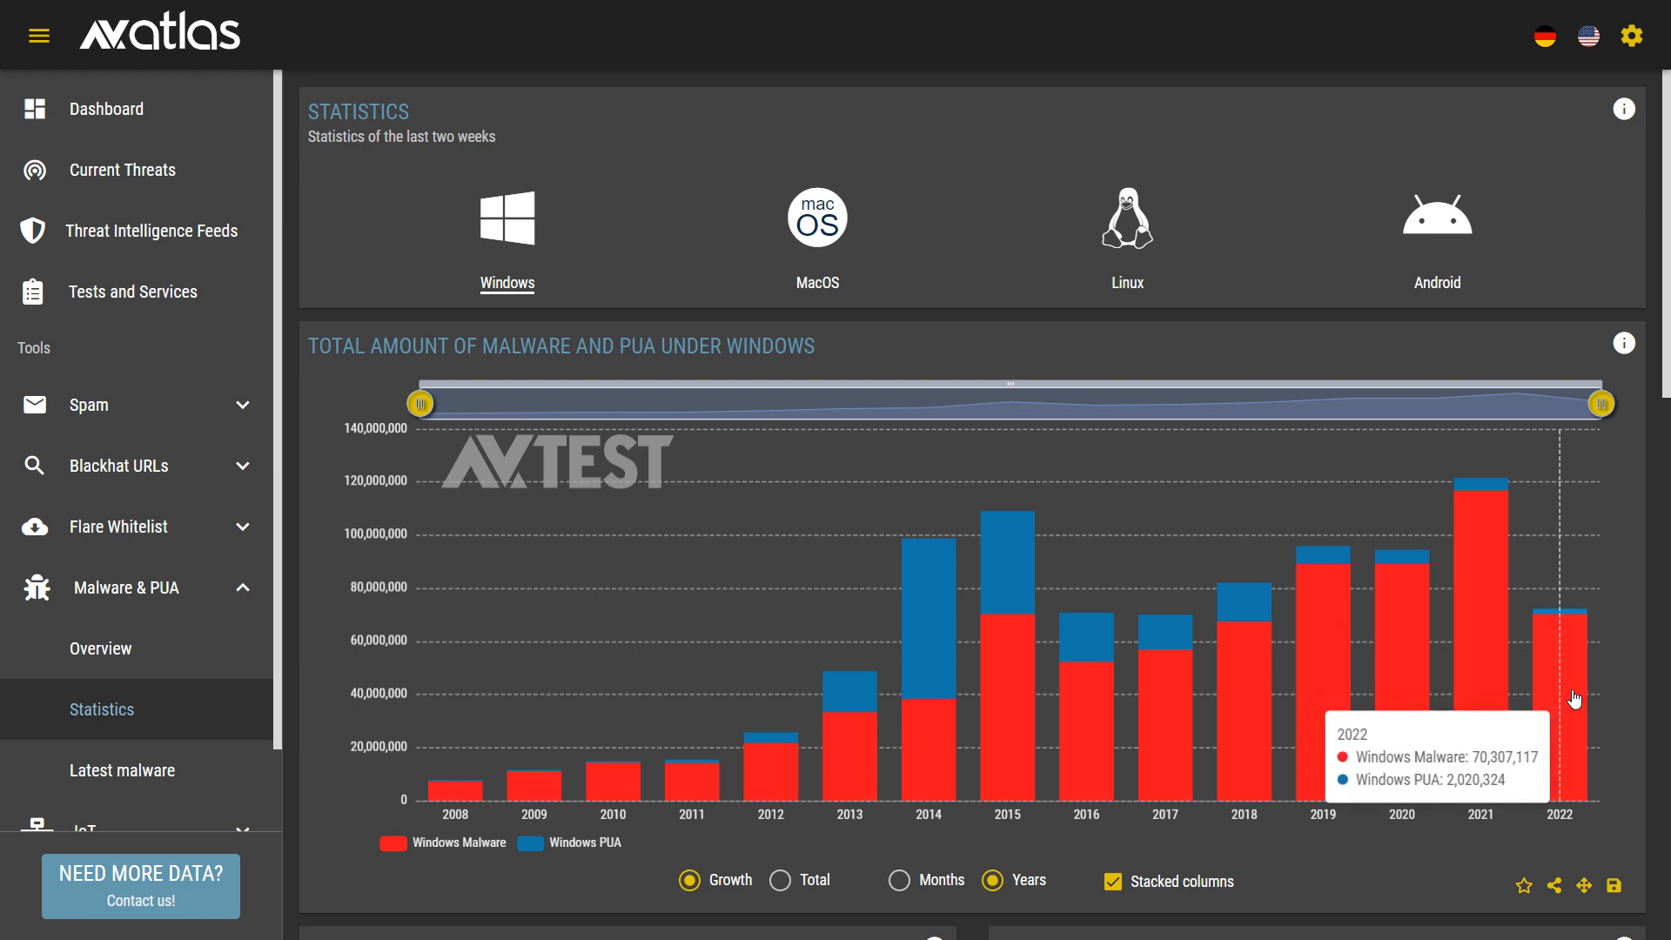
{"action": "mouse_move", "coordinate": [817, 229]}
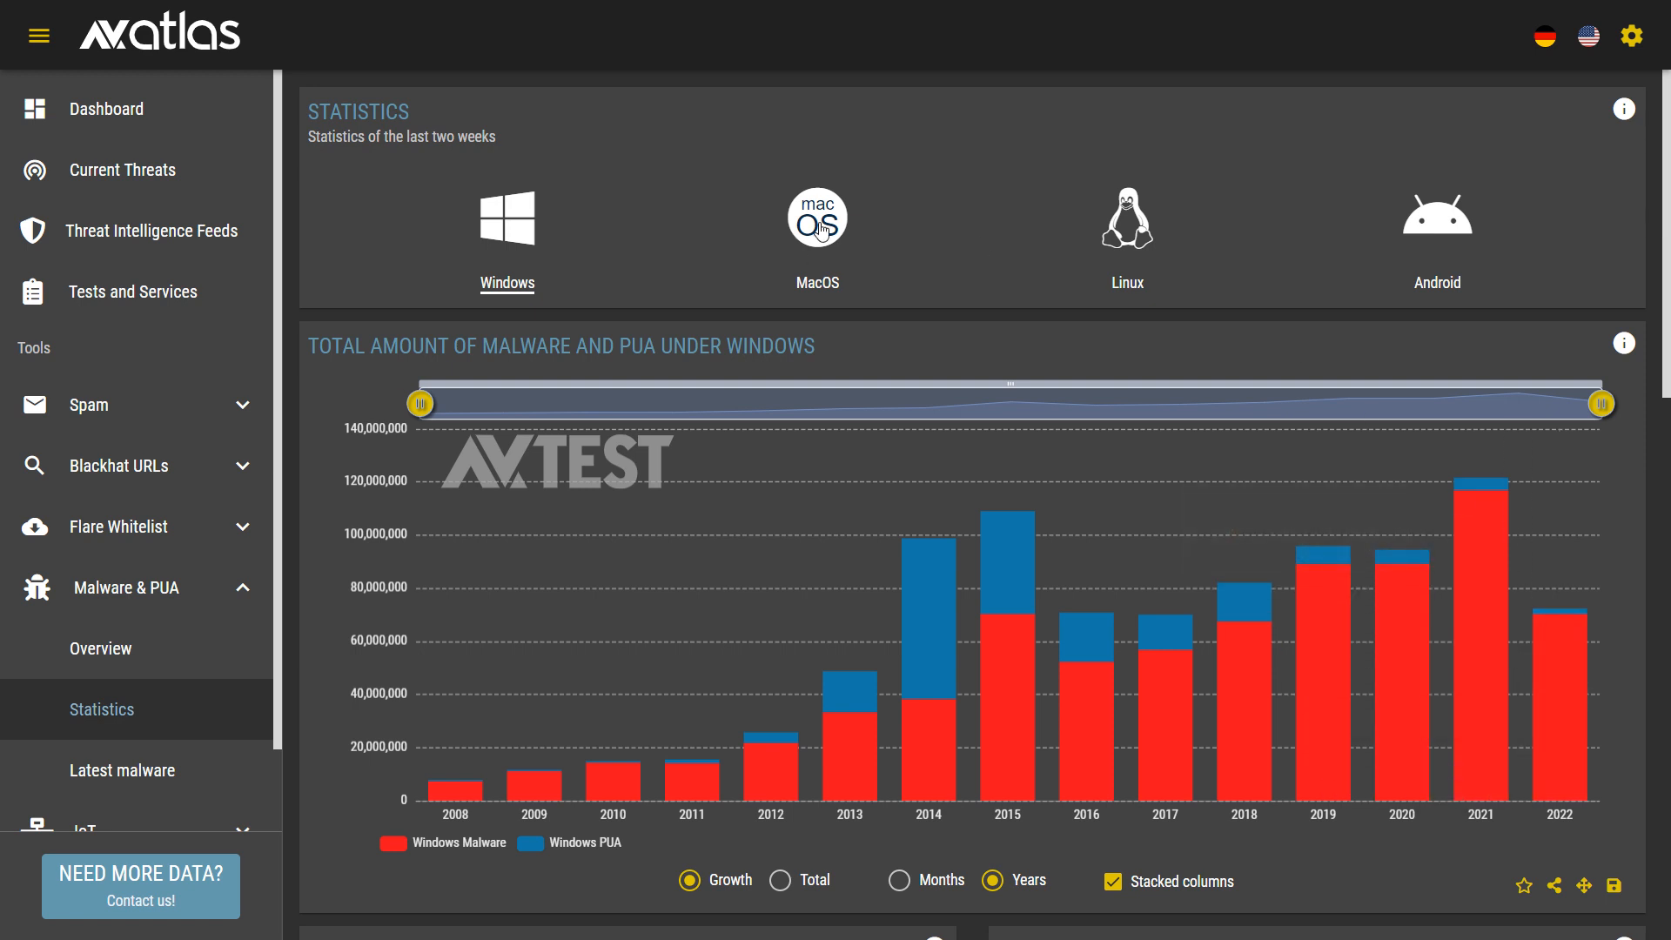
{"action": "left_click", "coordinate": [817, 220]}
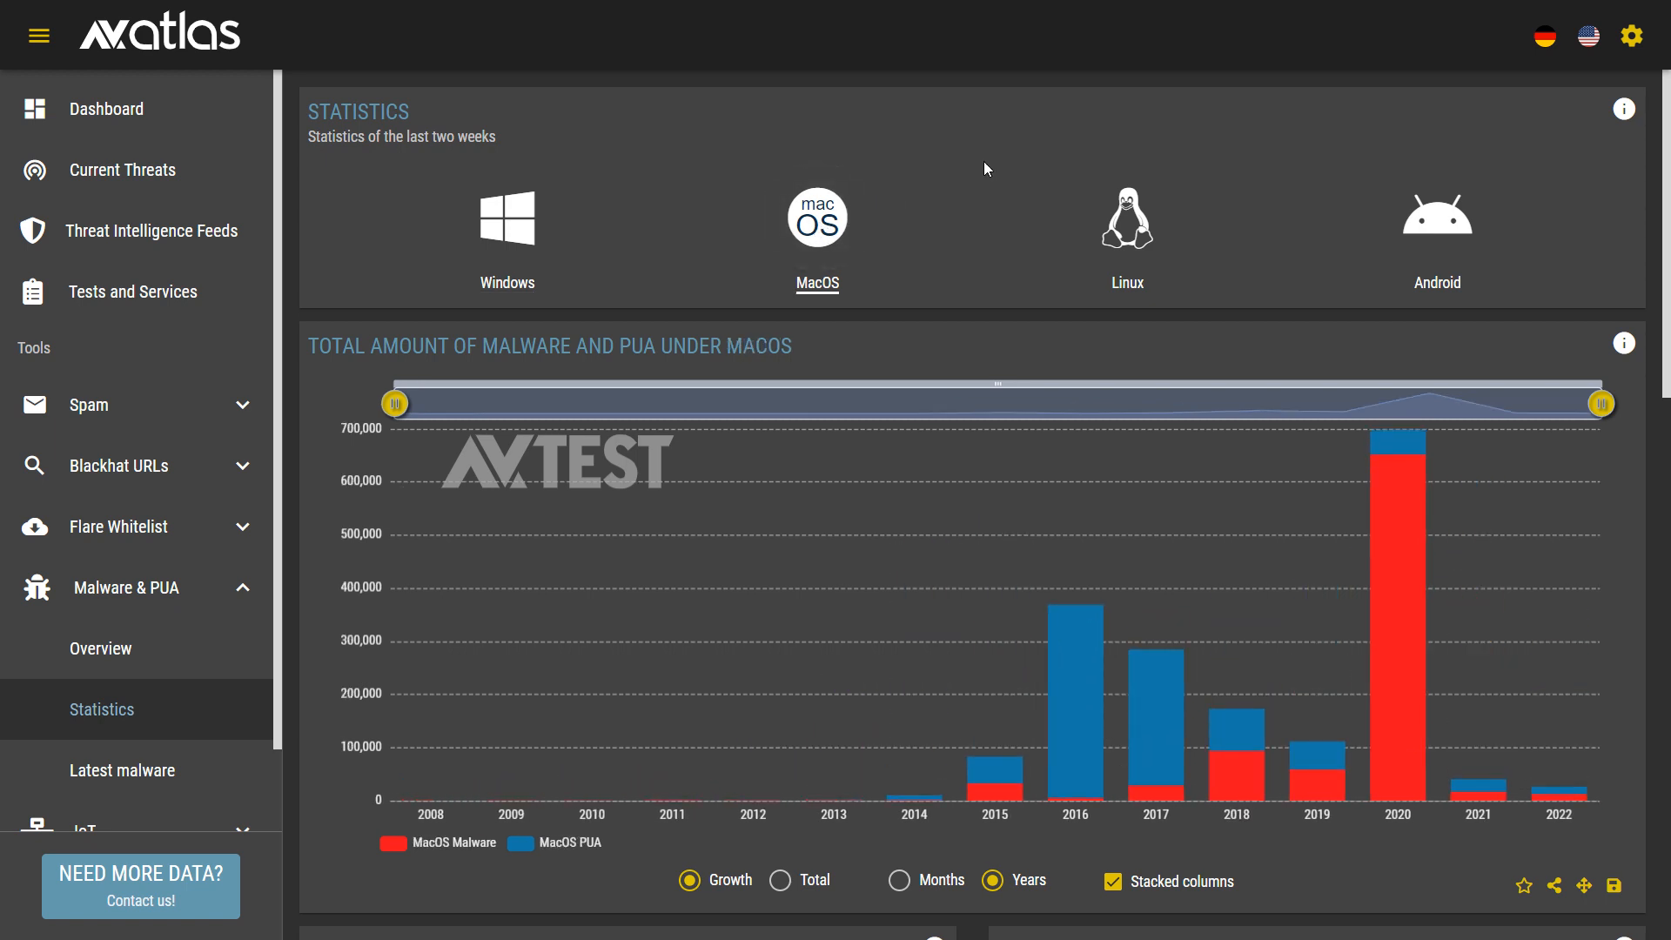
{"action": "mouse_move", "coordinate": [1159, 163]}
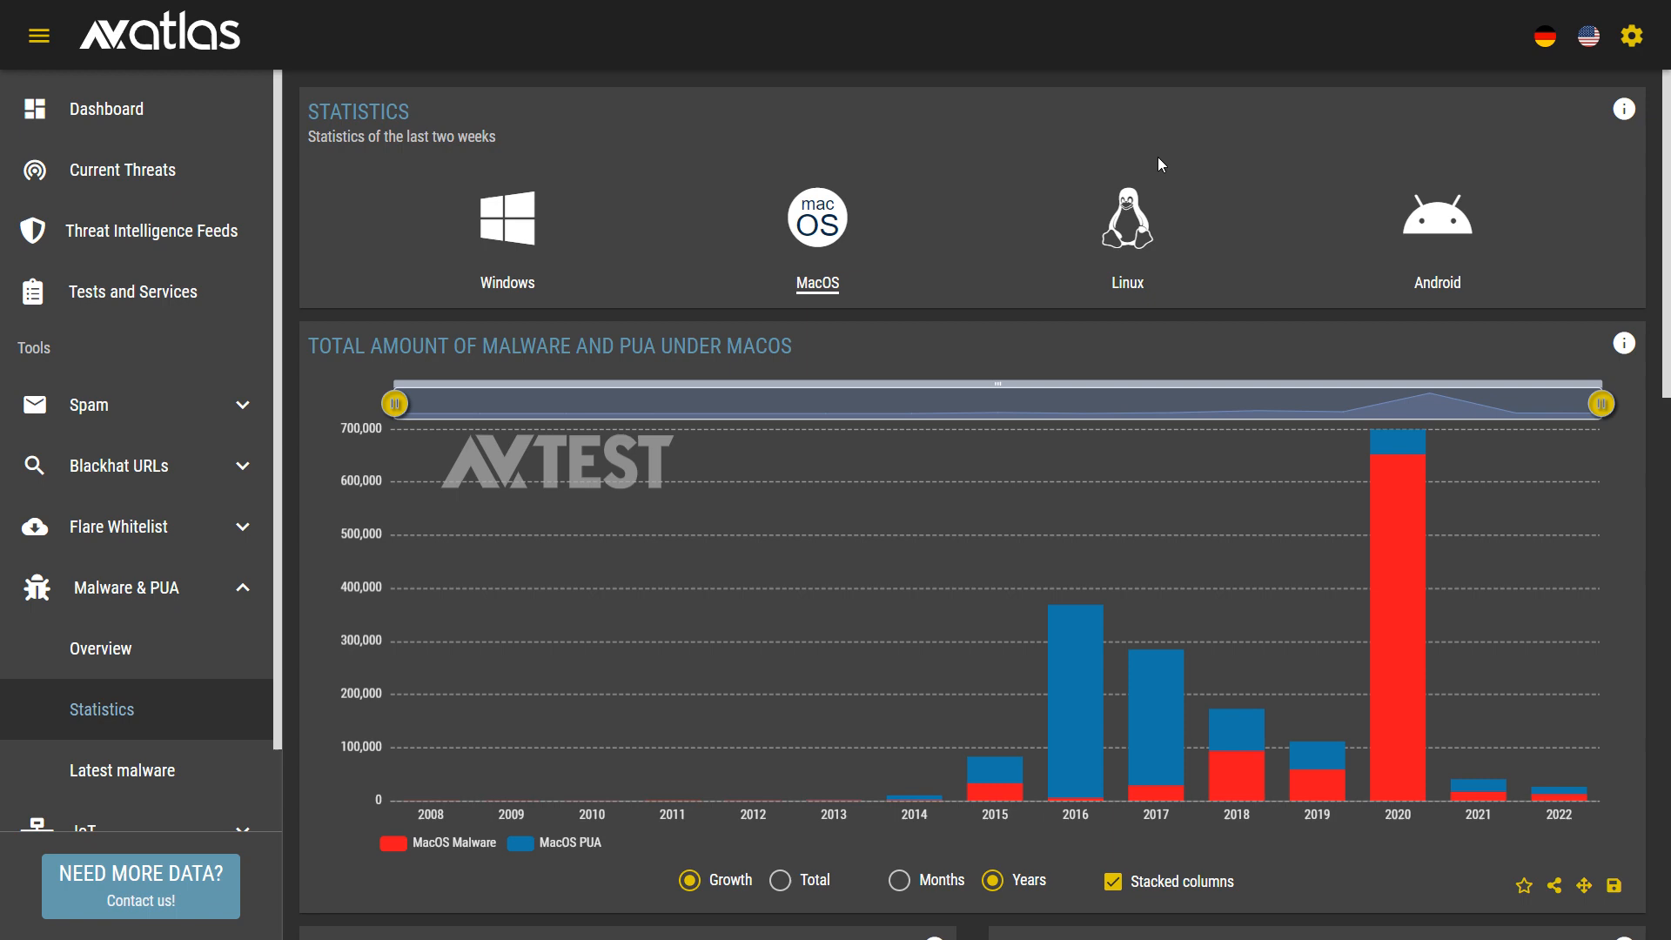
{"action": "mouse_move", "coordinate": [1029, 258]}
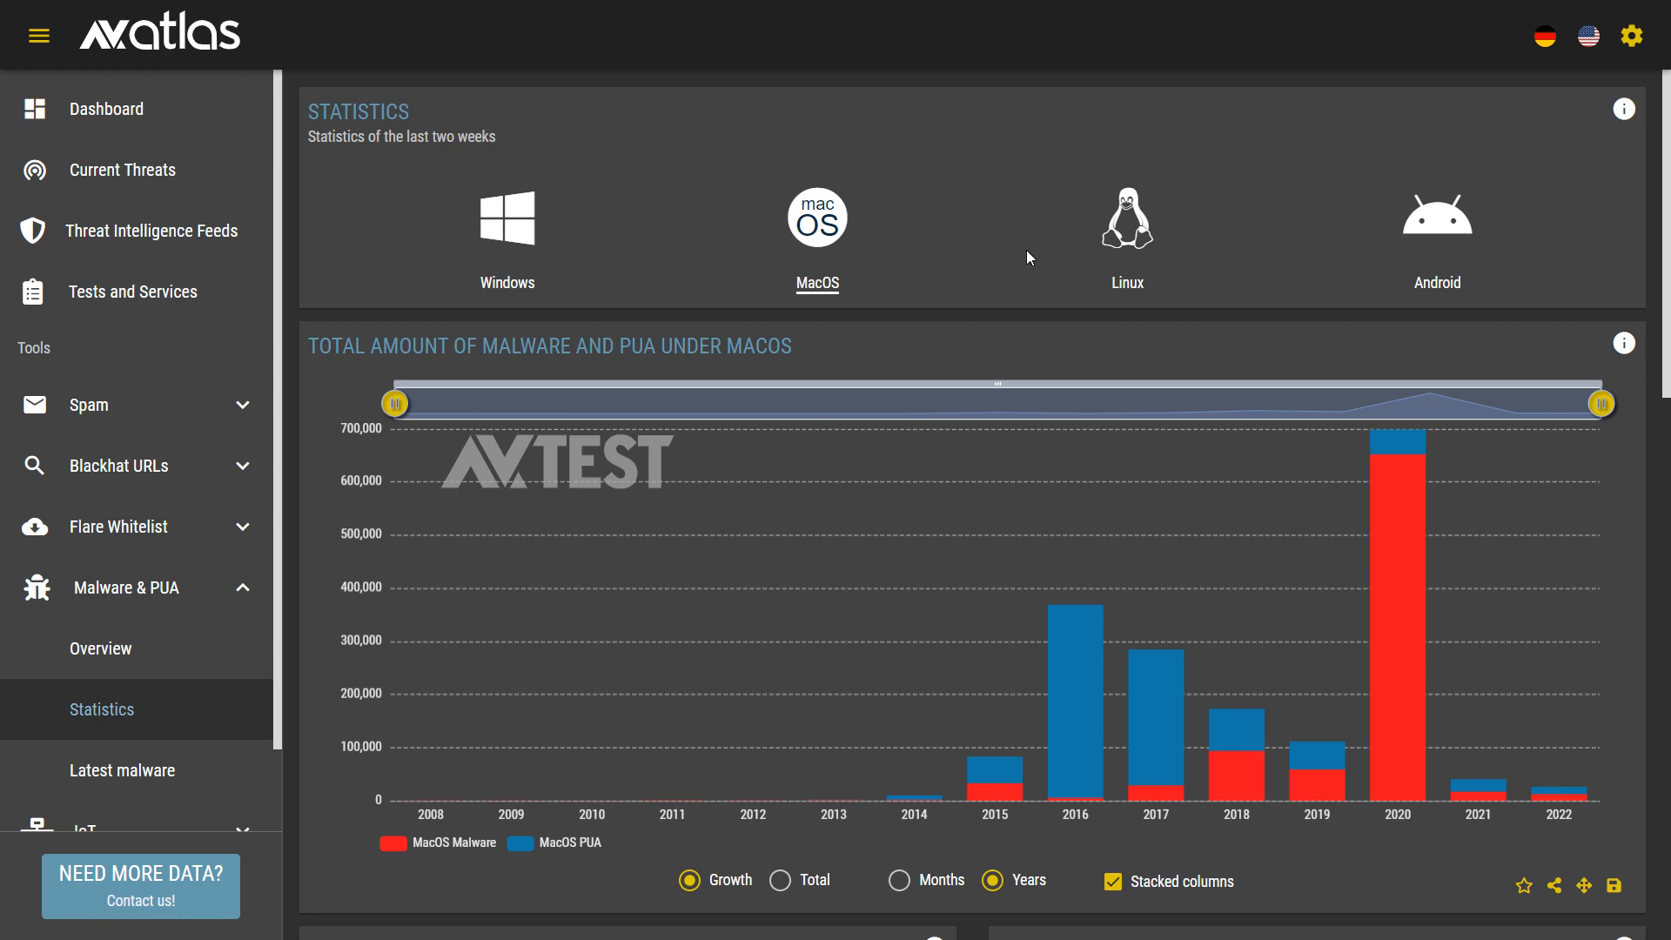